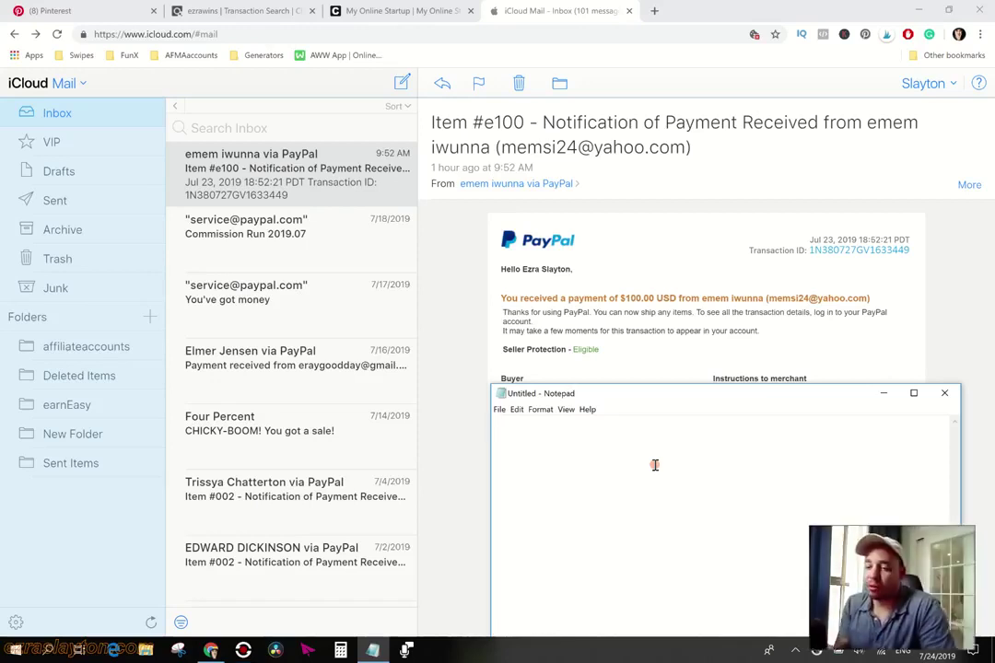
- Show the Pinterest profile's Videos tab and scroll through its 58 video pins with view counts
click(654, 424)
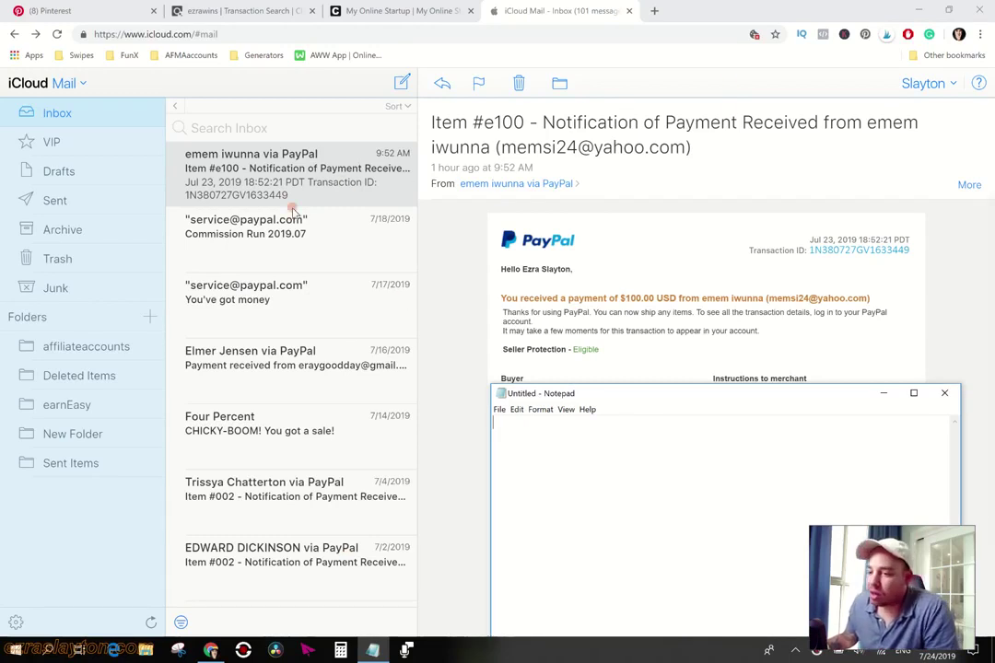
mouse_move(367, 156)
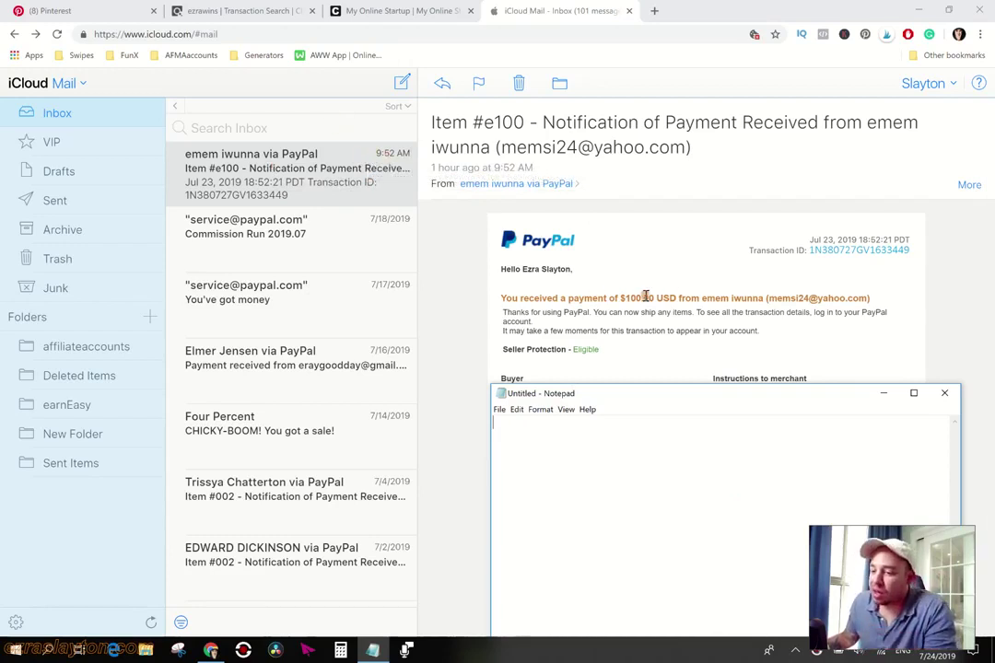
mouse_move(759, 371)
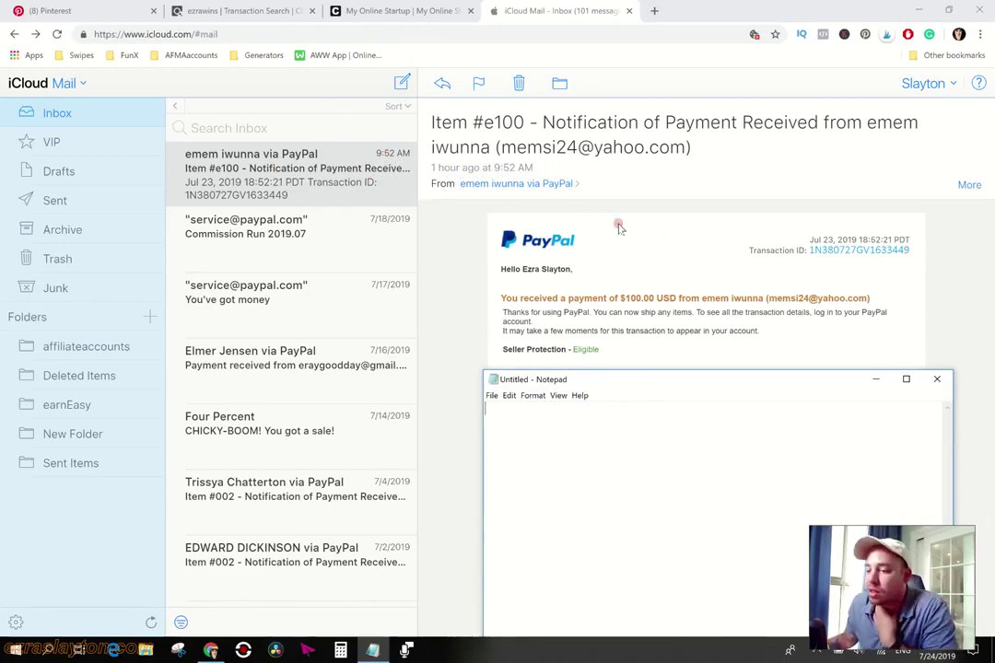
click(52, 11)
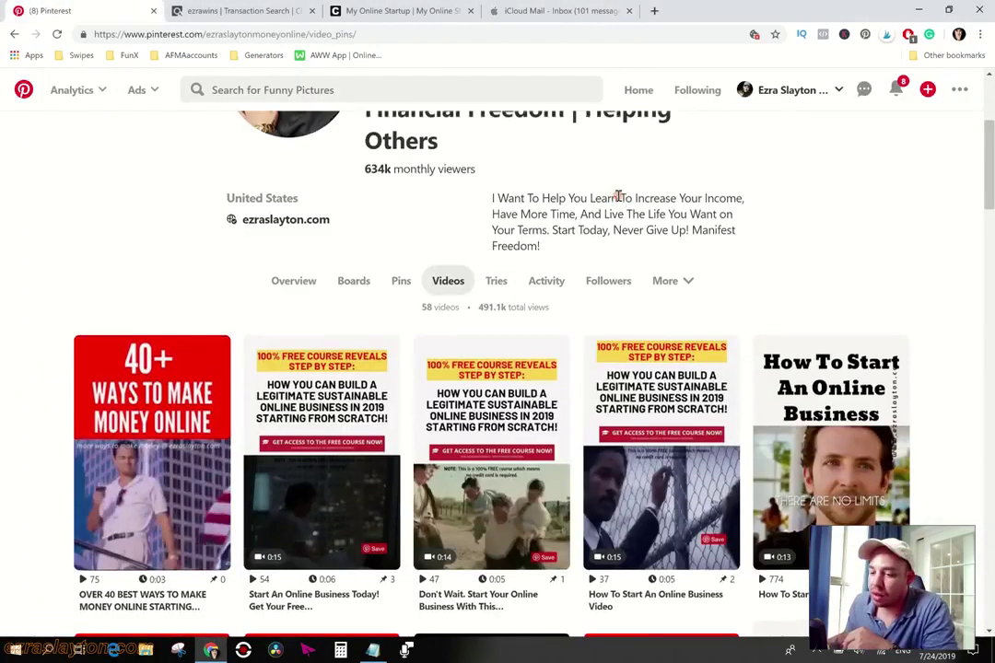
scroll(down, 3)
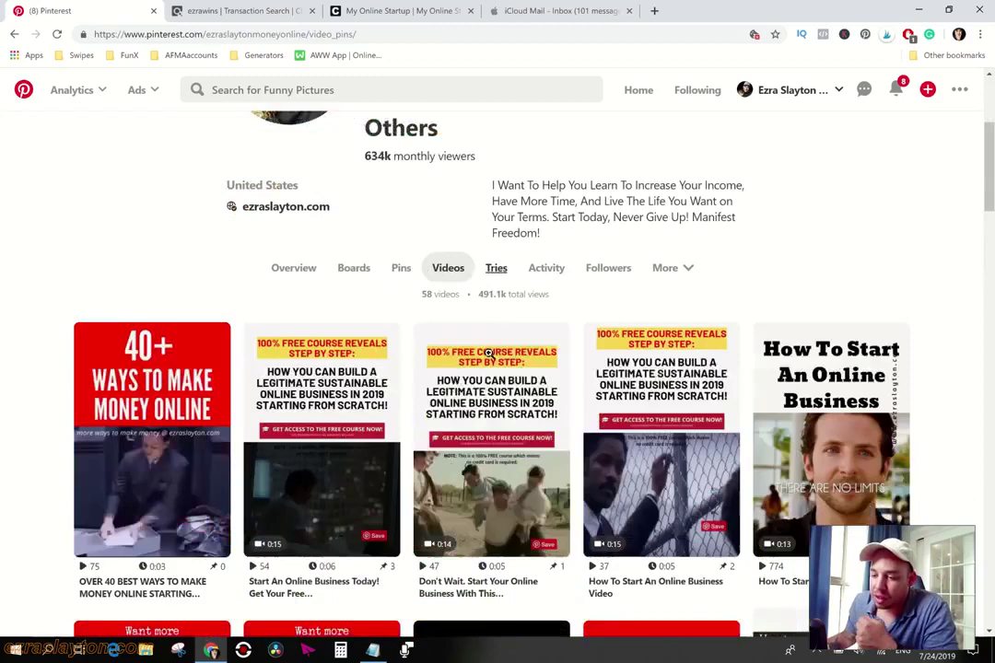
scroll(down, 3)
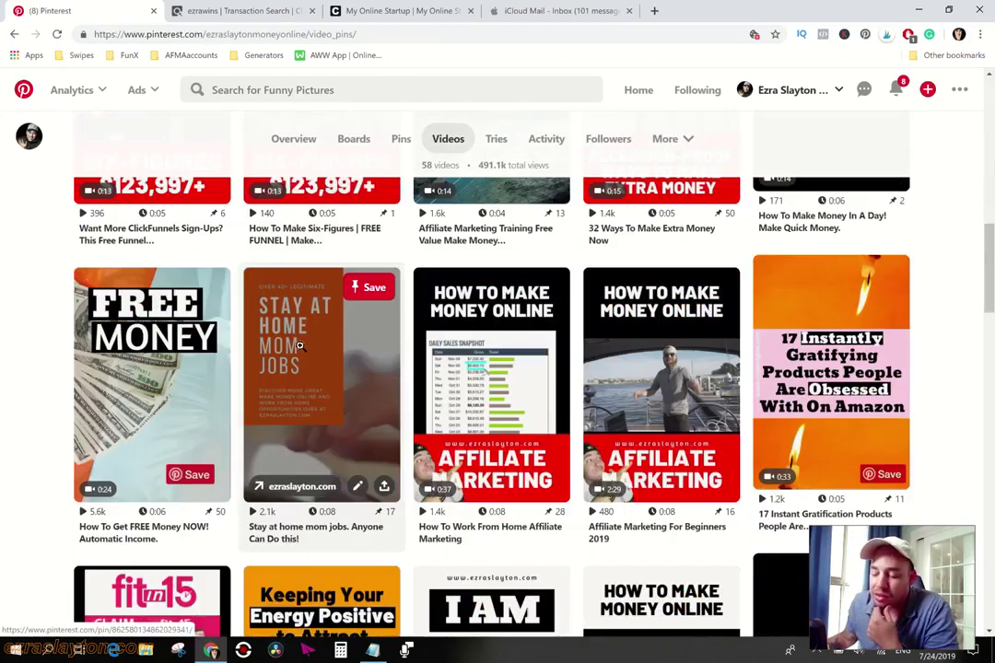
scroll(down, 3)
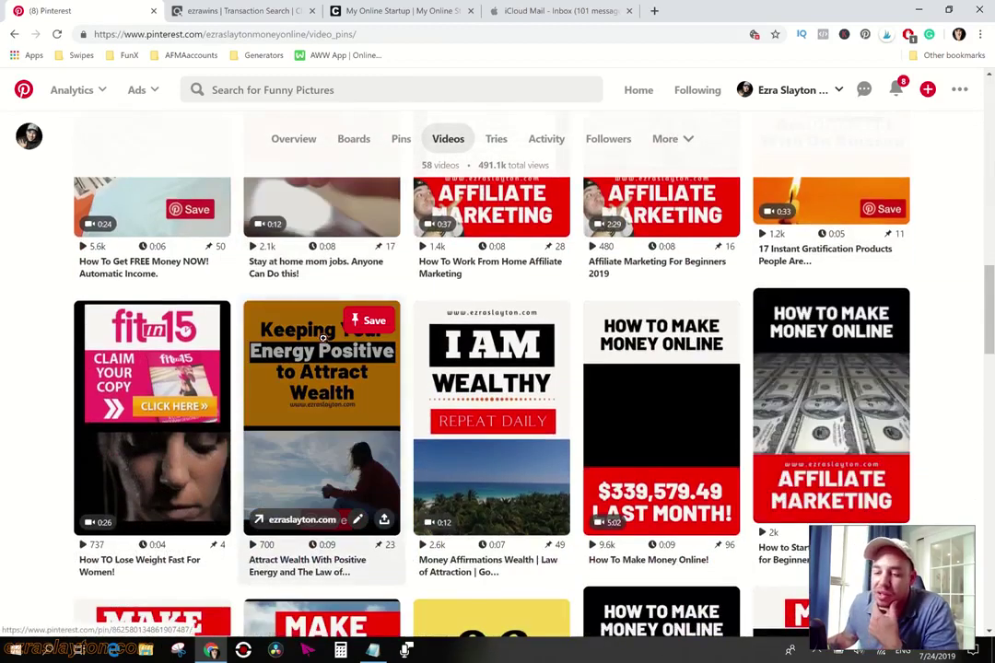
scroll(down, 3)
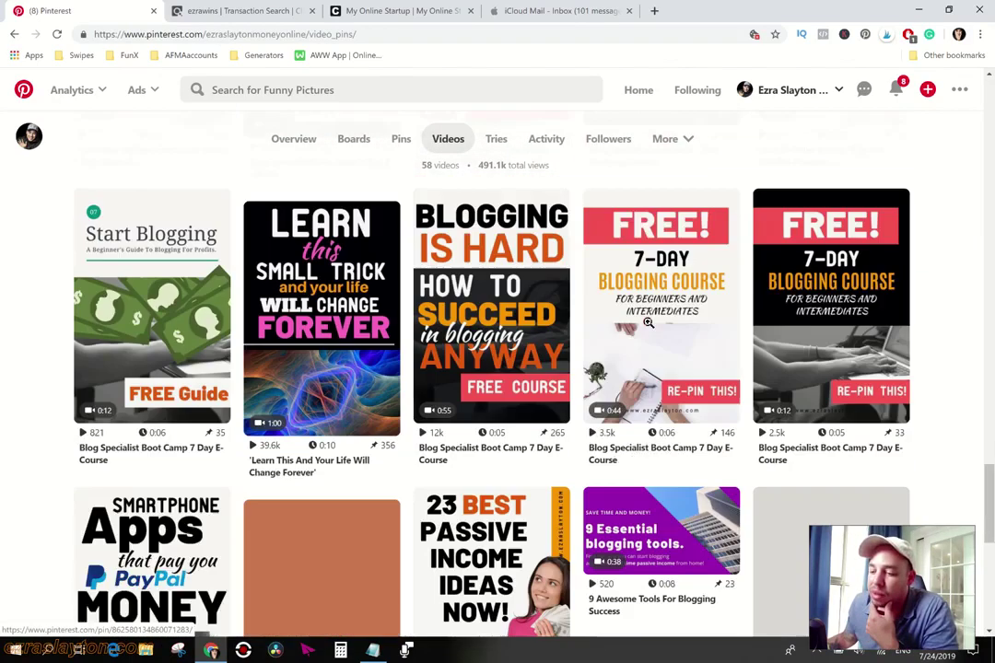
scroll(down, 3)
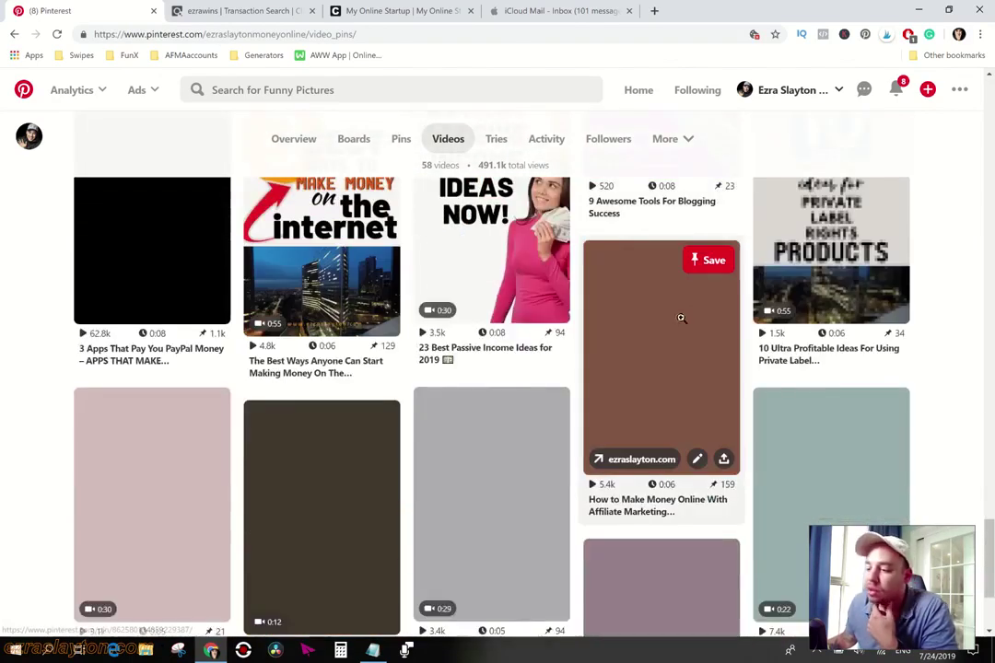
scroll(down, 3)
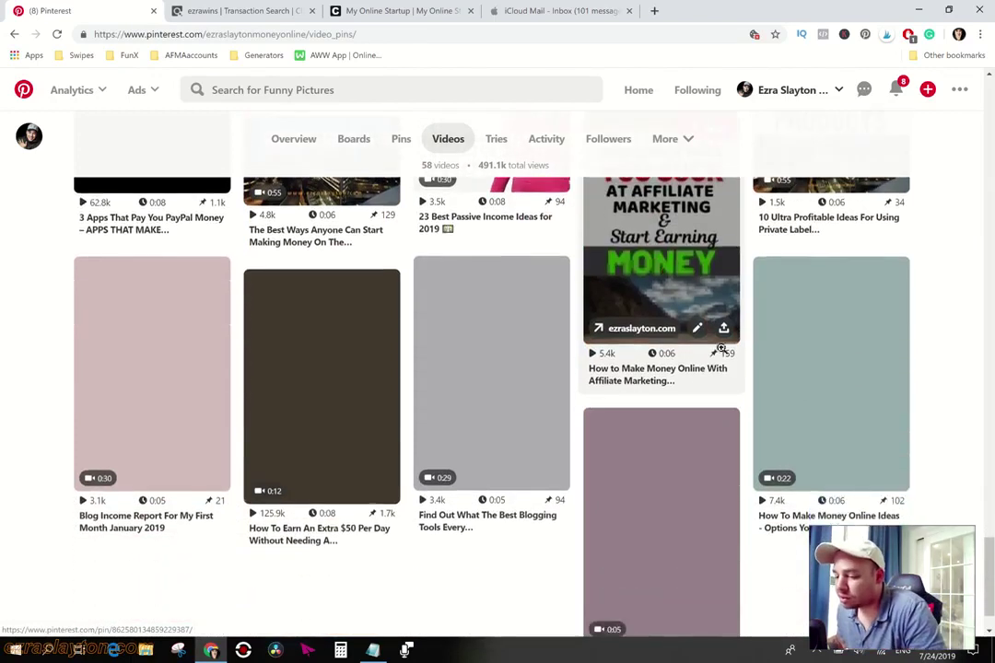
scroll(down, 3)
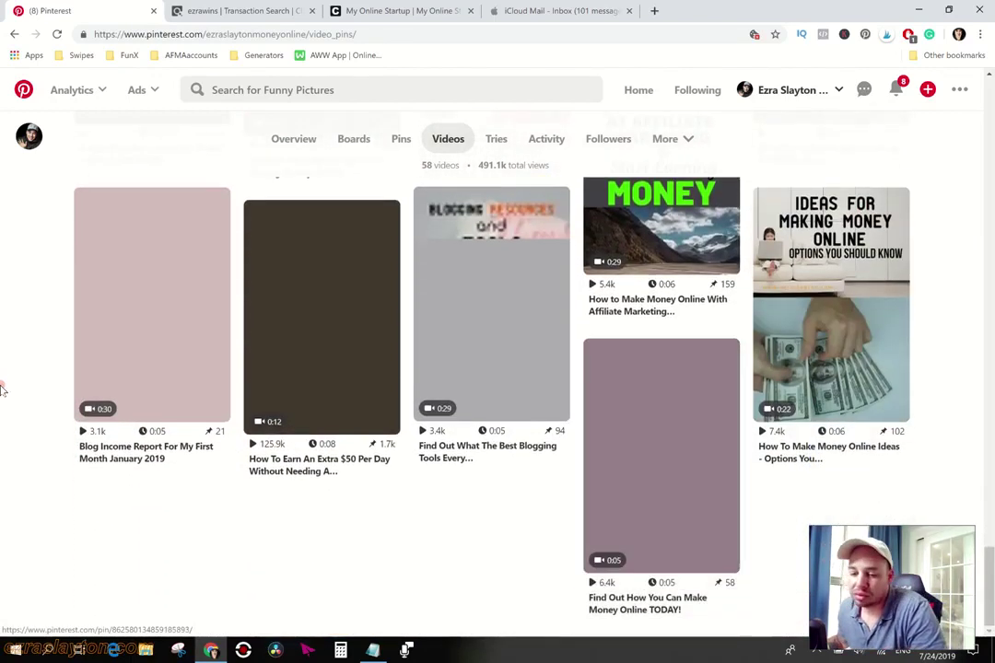
scroll(down, 3)
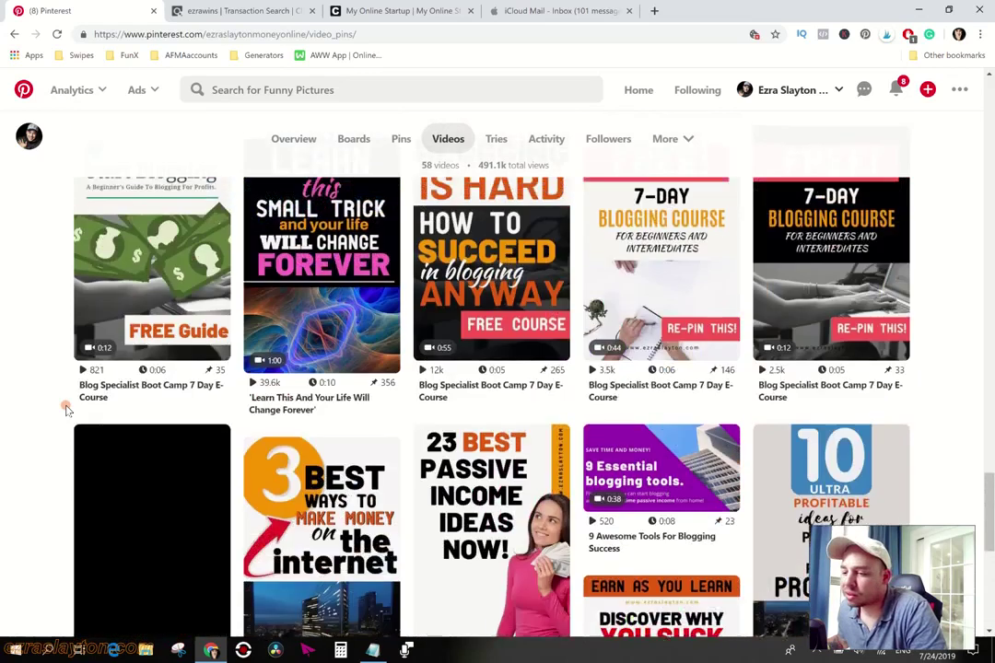
scroll(down, 3)
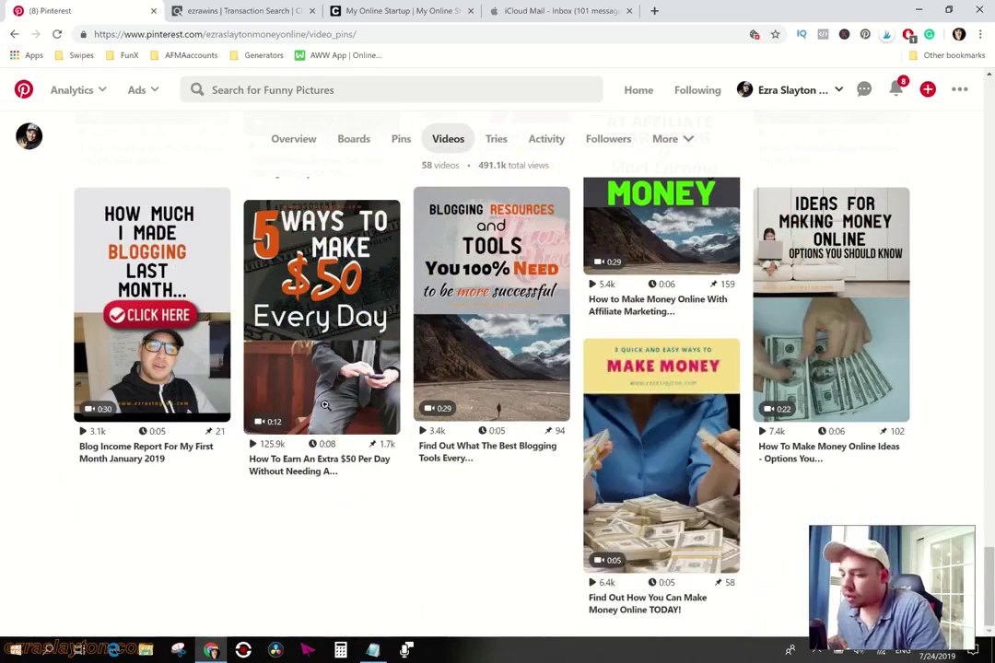
scroll(down, 3)
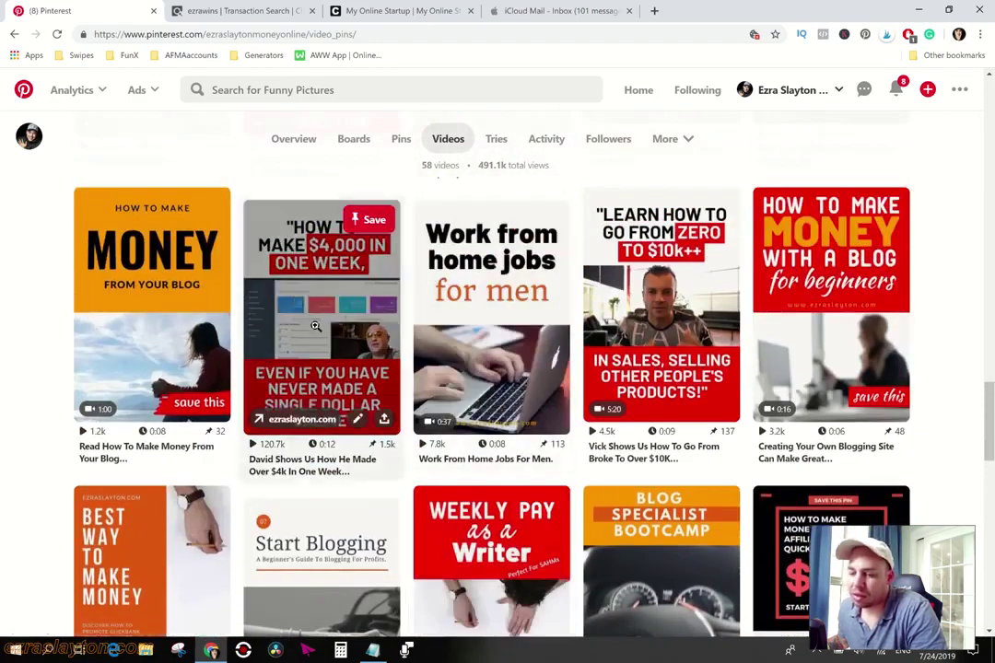
- View the 'How to Make $4,000 in One Week' pin's stats: 120.7k views, 1.5k saves
click(321, 313)
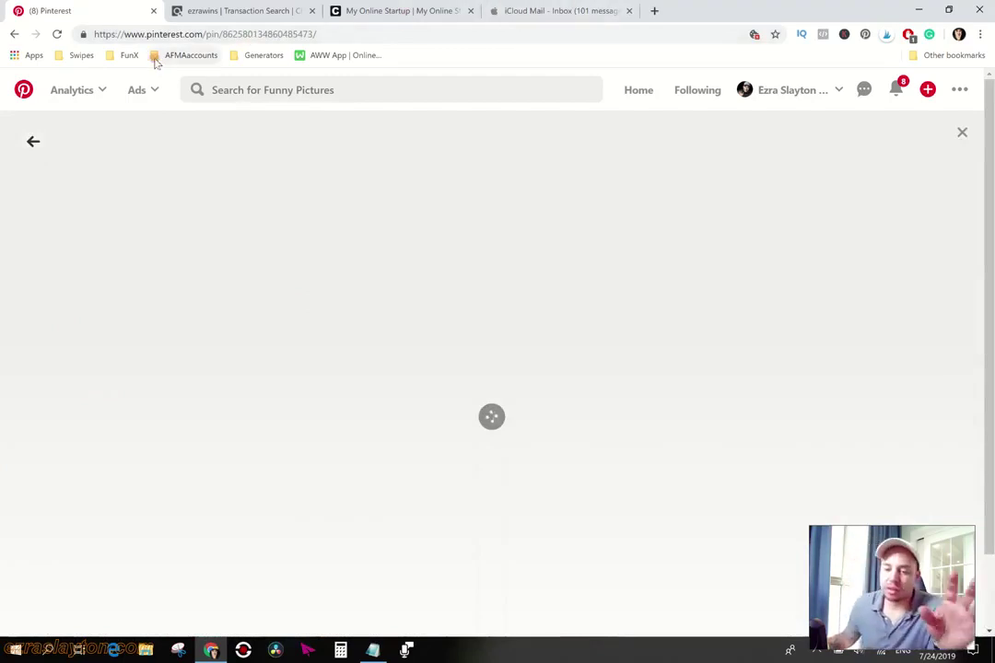
mouse_move(243, 12)
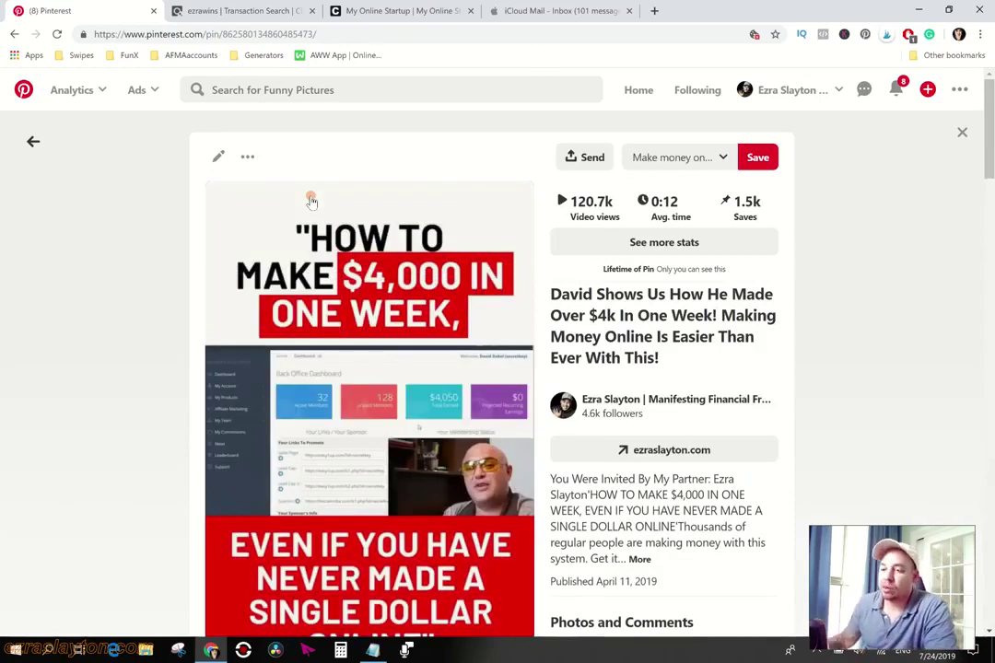
mouse_move(509, 359)
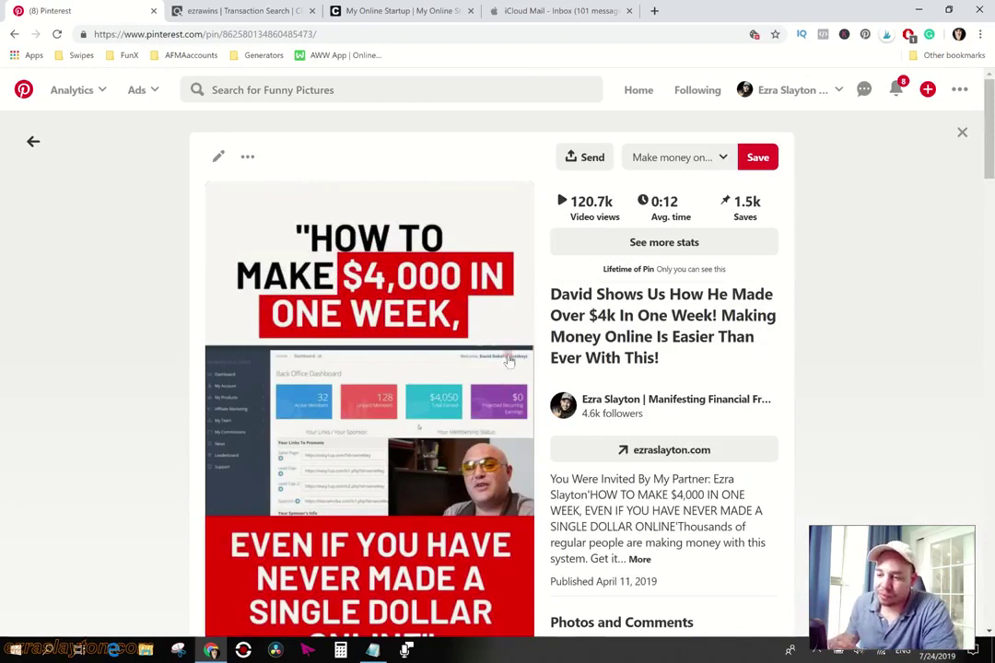
mouse_move(269, 420)
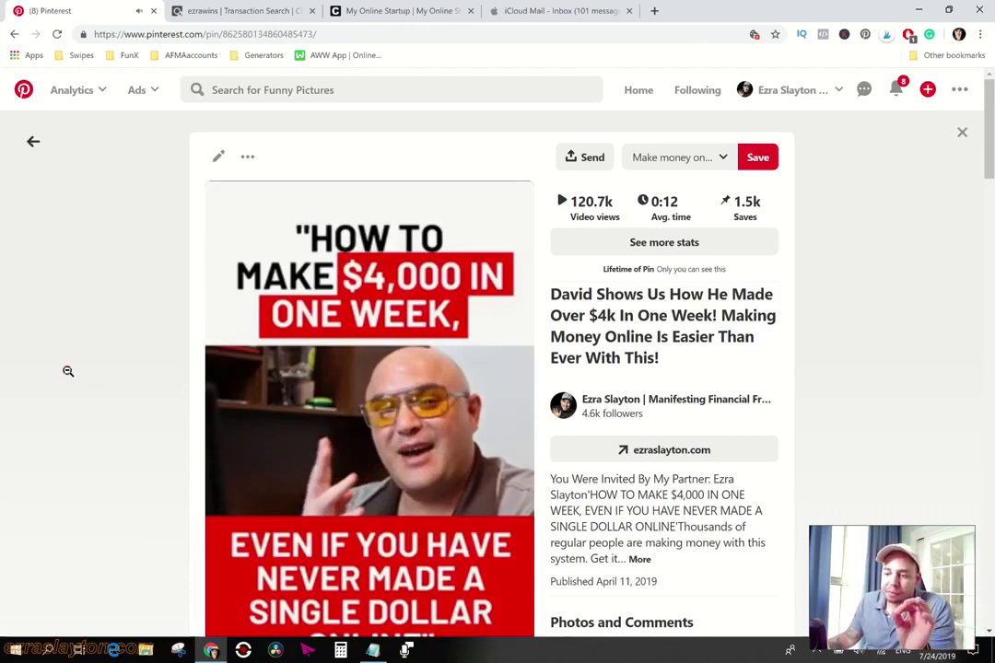
mouse_move(560, 11)
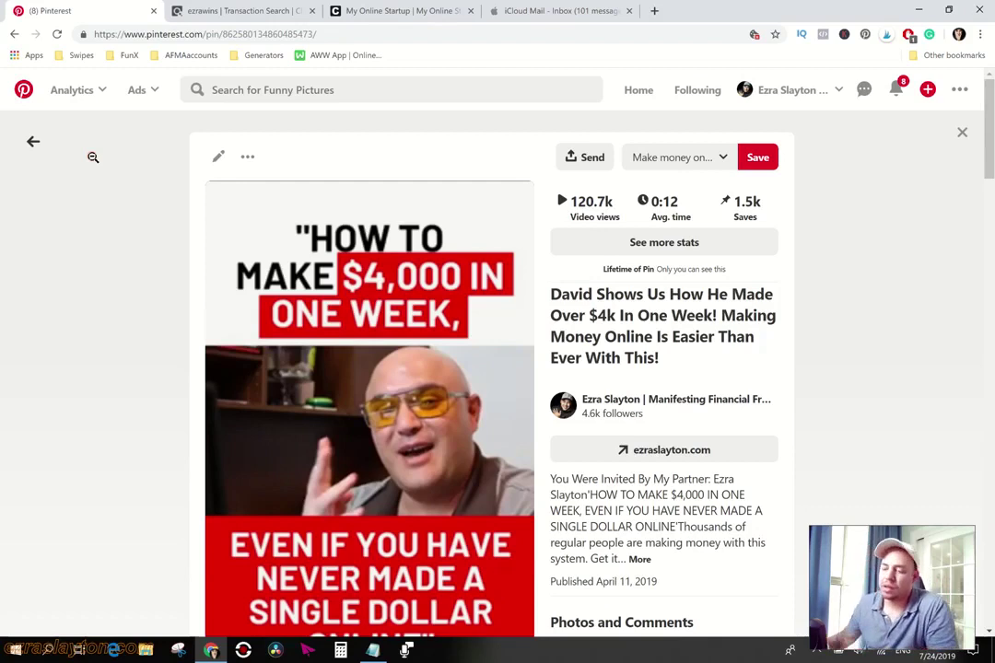
mouse_move(336, 298)
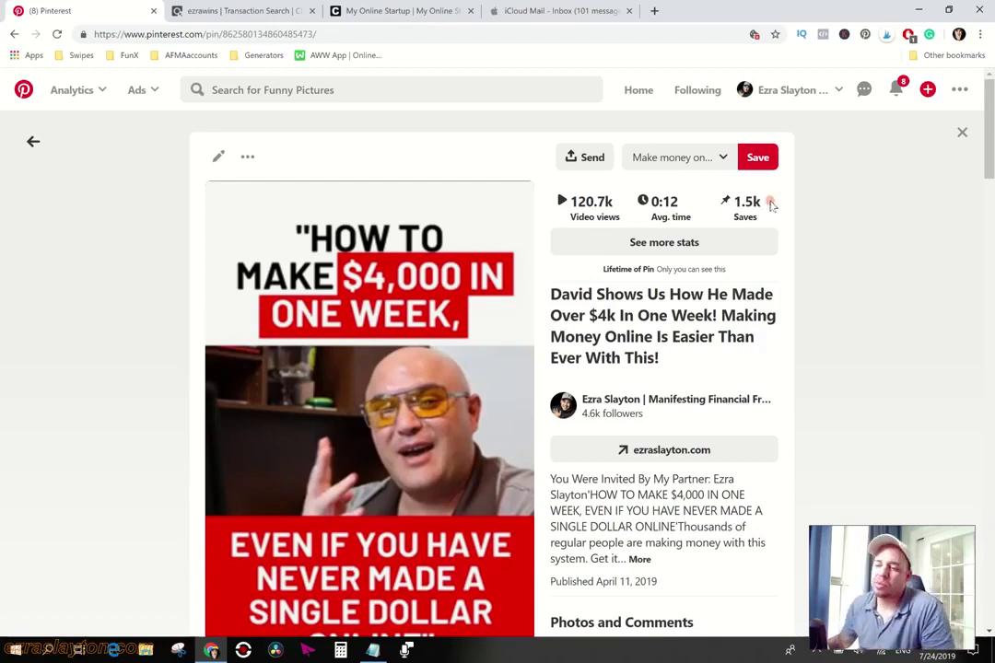
scroll(down, 3)
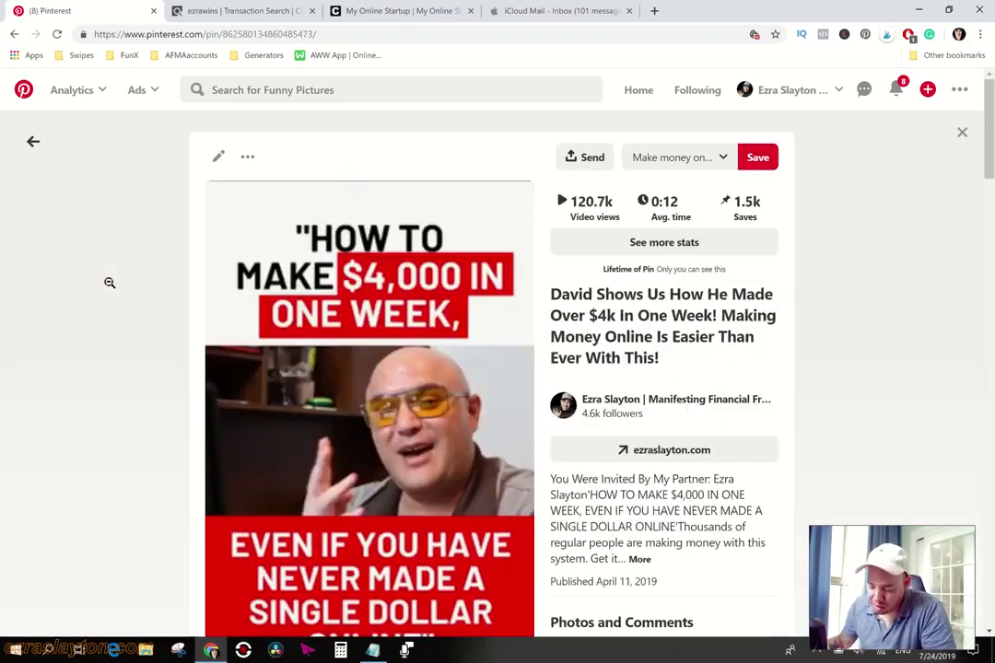
scroll(down, 3)
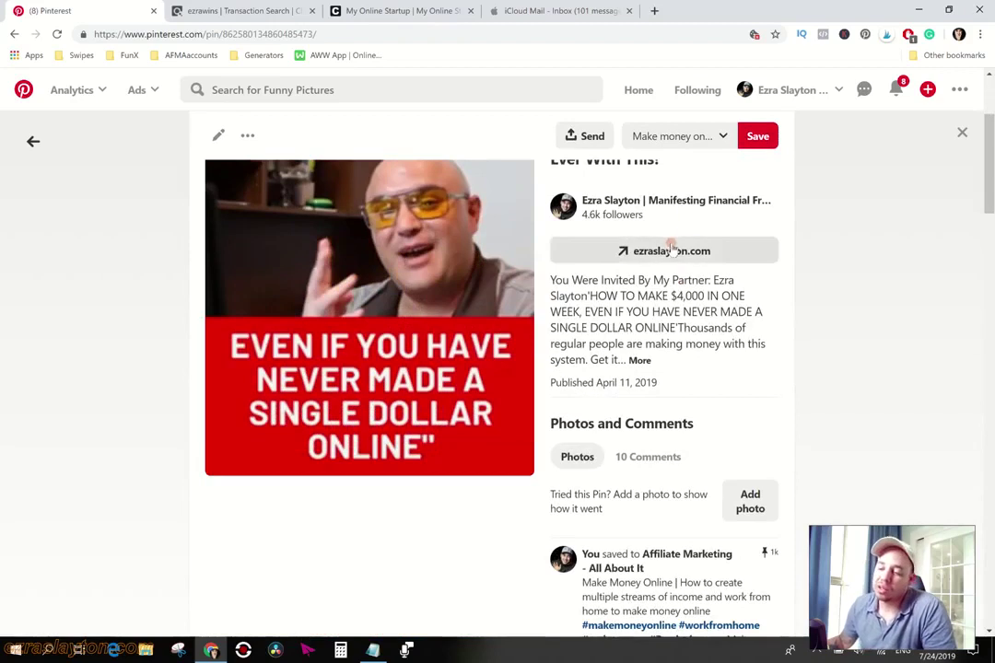
- Visit the pin's ezraslayton.com landing page headlined '$4,000 in One Week' with its opt-in form
click(671, 251)
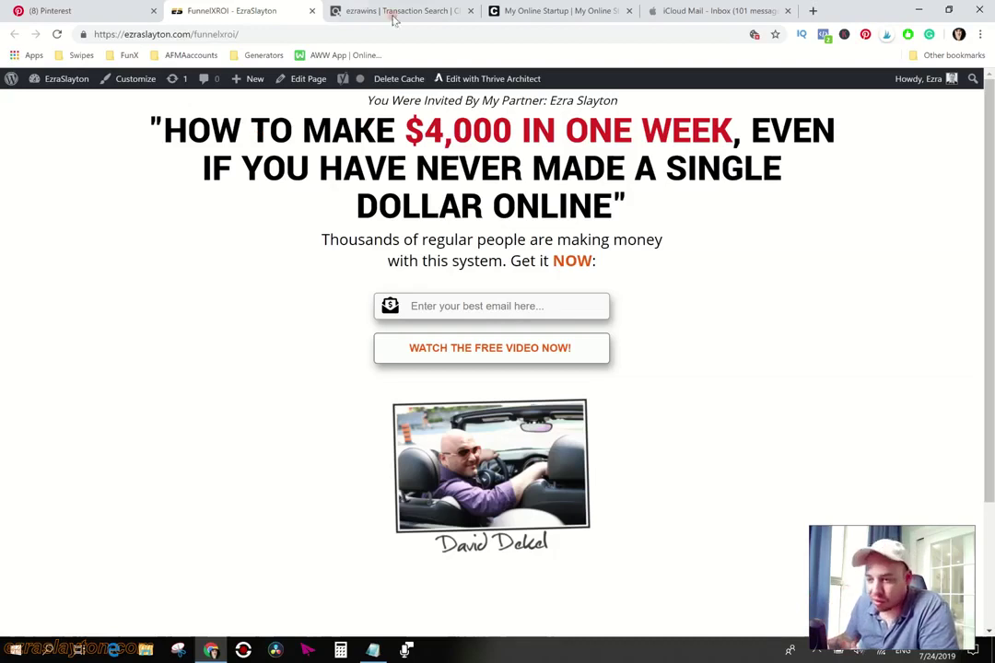
mouse_move(402, 11)
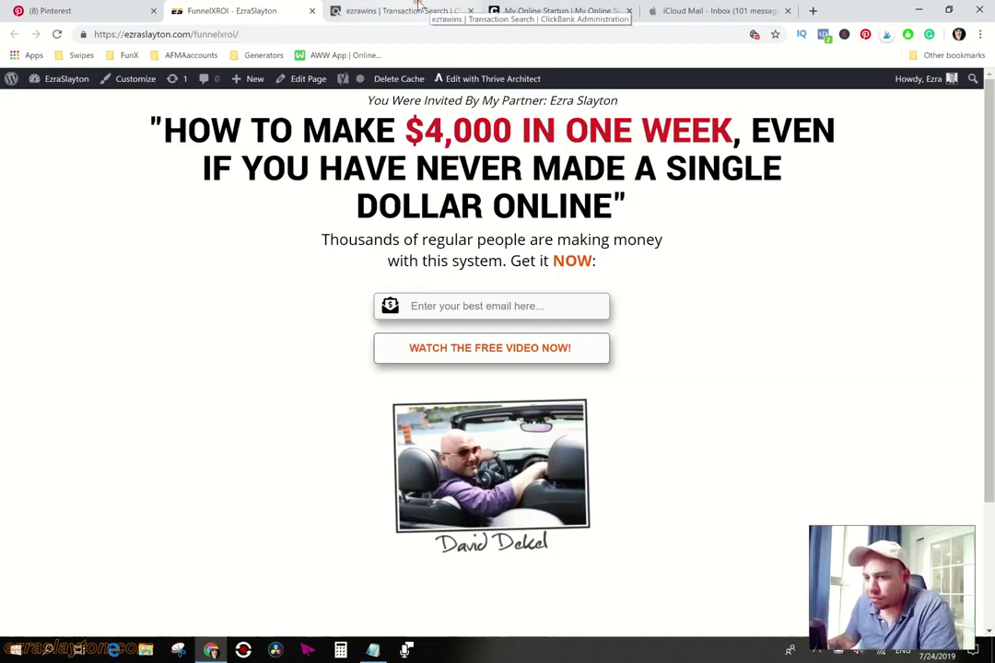
- Return to the Pinterest $4,000-in-one-week pin showing its ezraslayton.com destination link
click(83, 11)
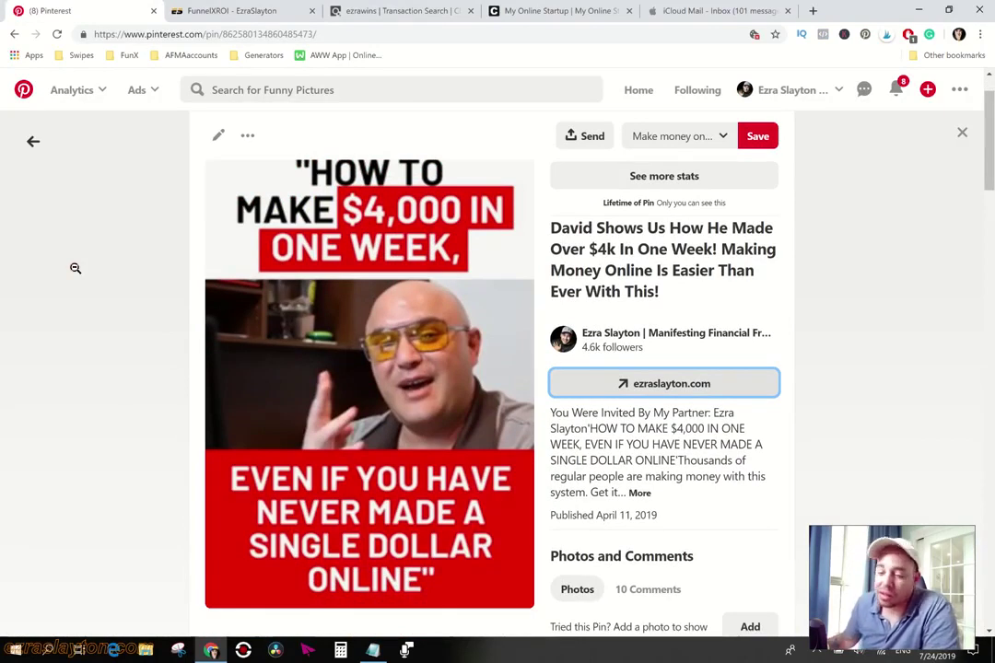
mouse_move(188, 203)
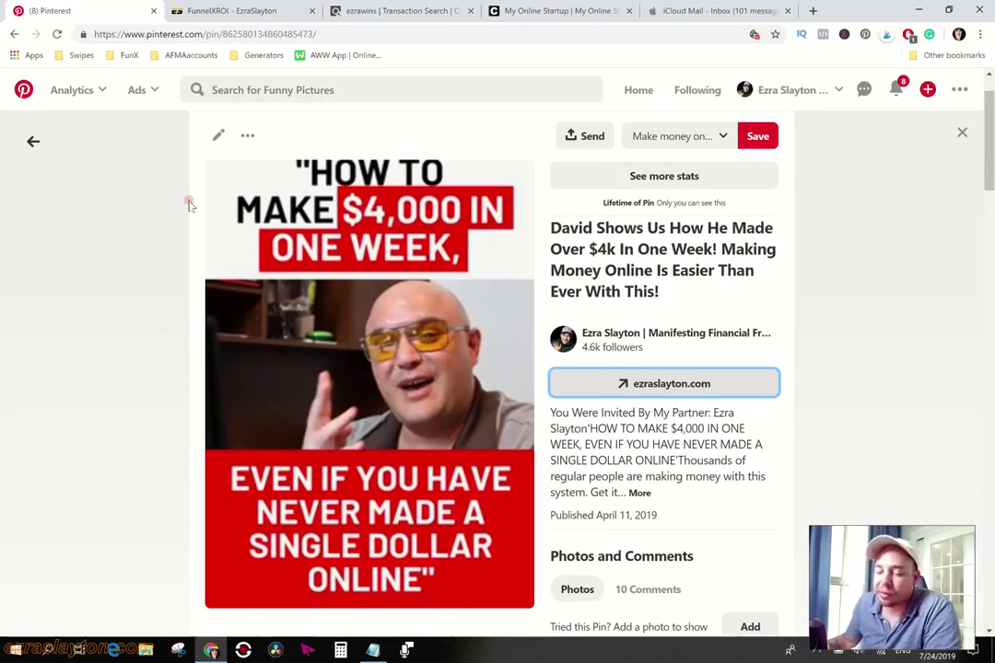
mouse_move(89, 265)
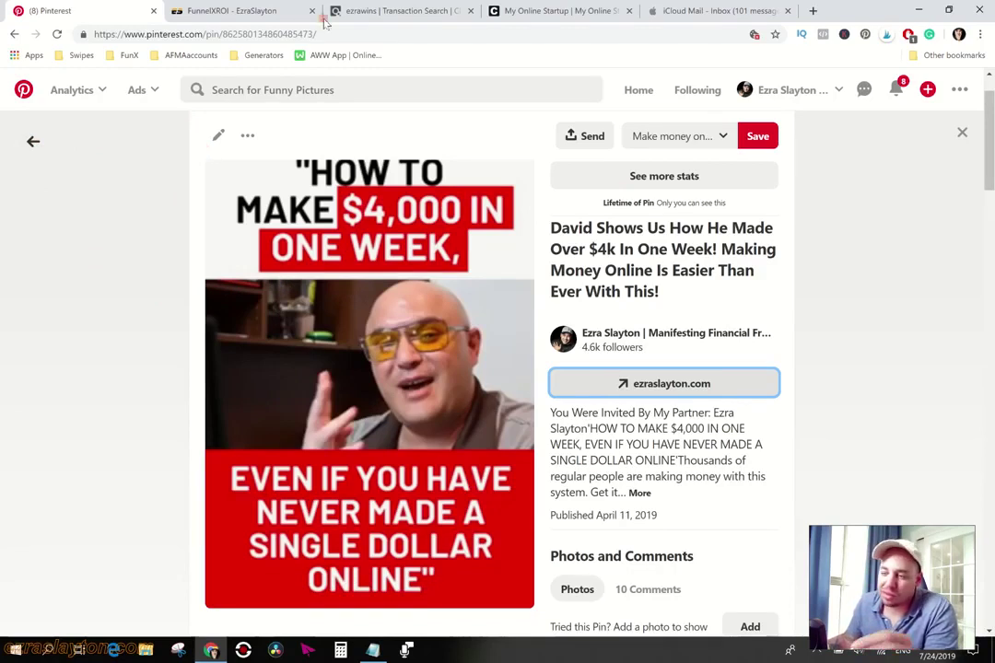
mouse_move(243, 11)
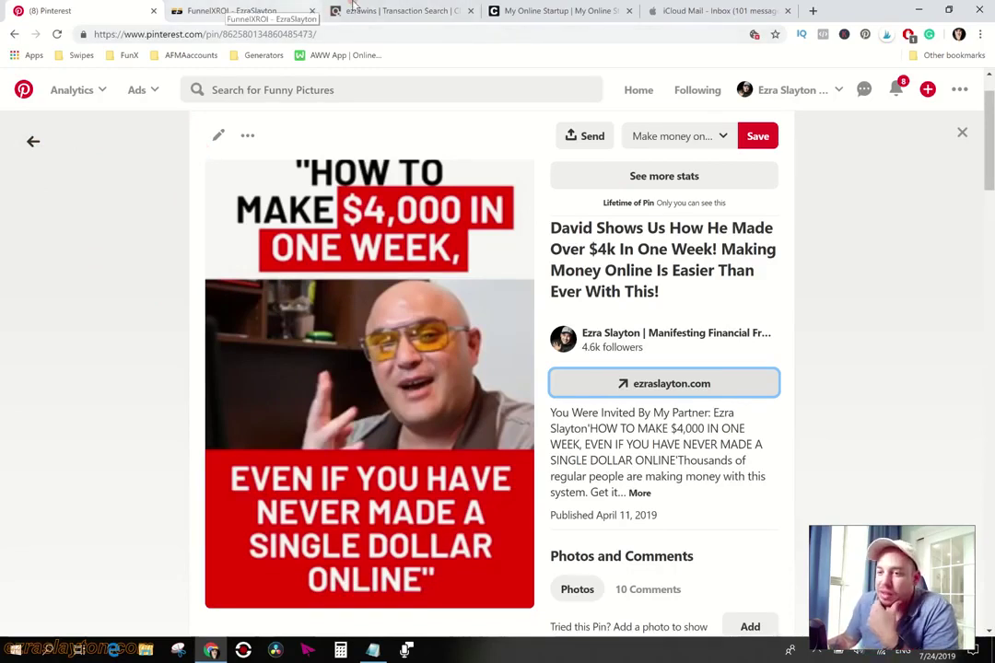
- Check ClickBank's $244.98 weekly sales snapshot and transaction search, then return to Pinterest videos
click(398, 11)
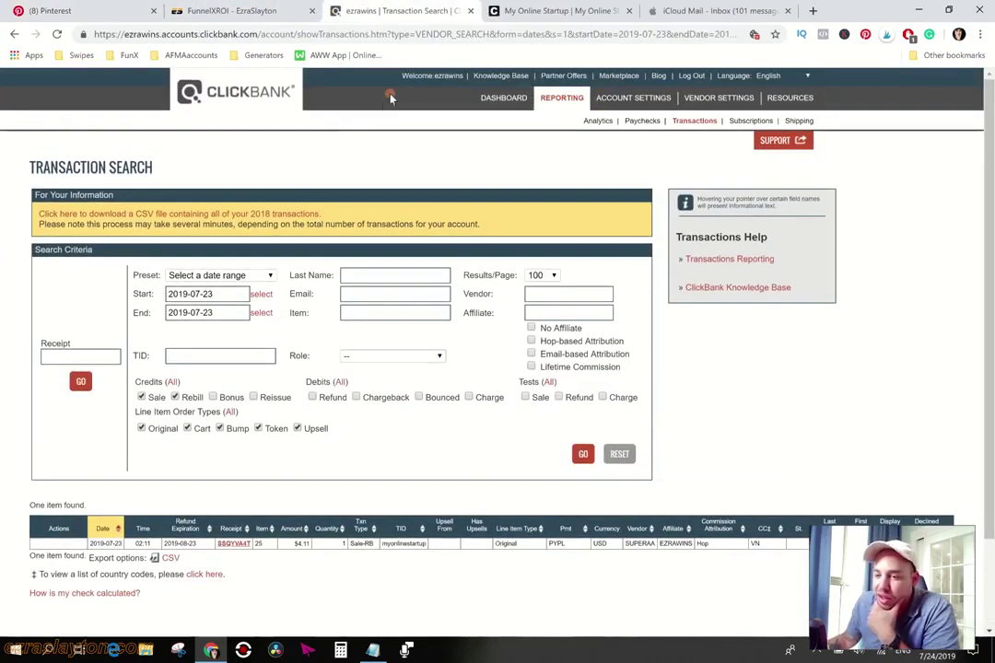
click(503, 97)
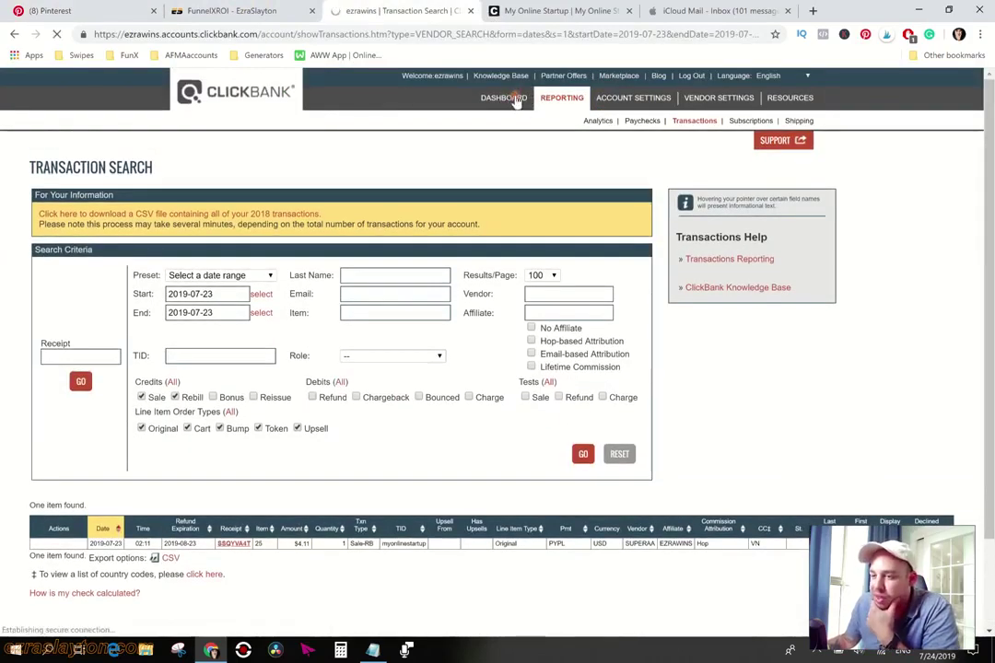
click(503, 98)
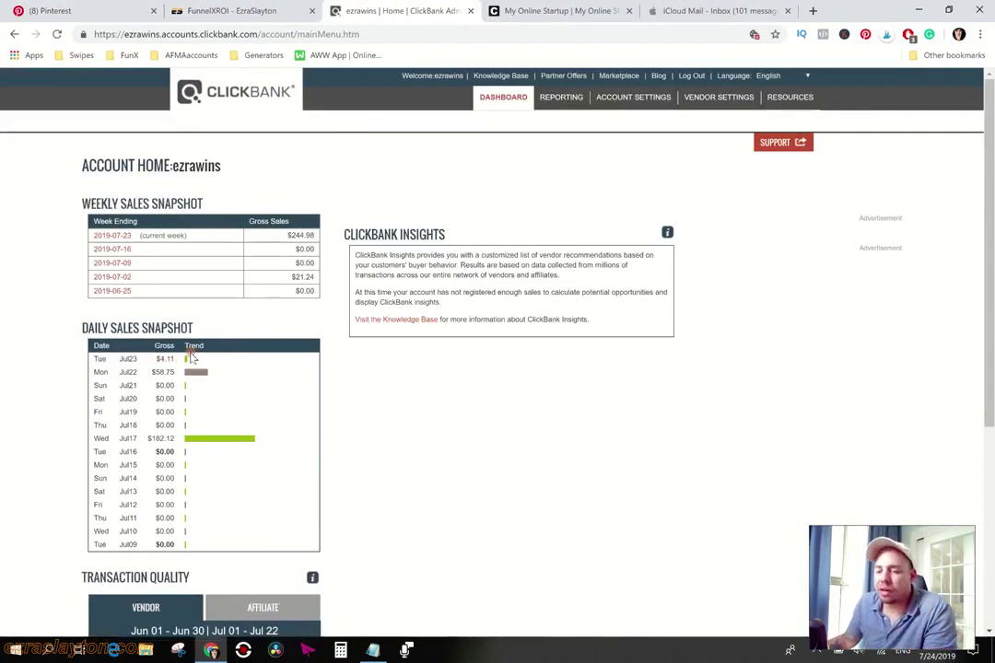
click(187, 357)
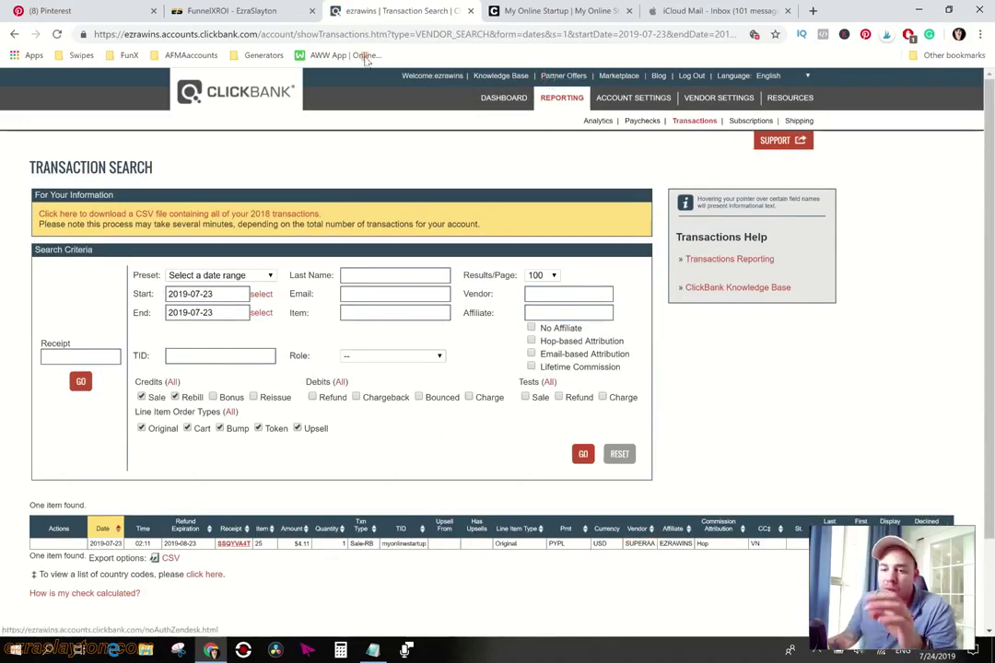
click(553, 11)
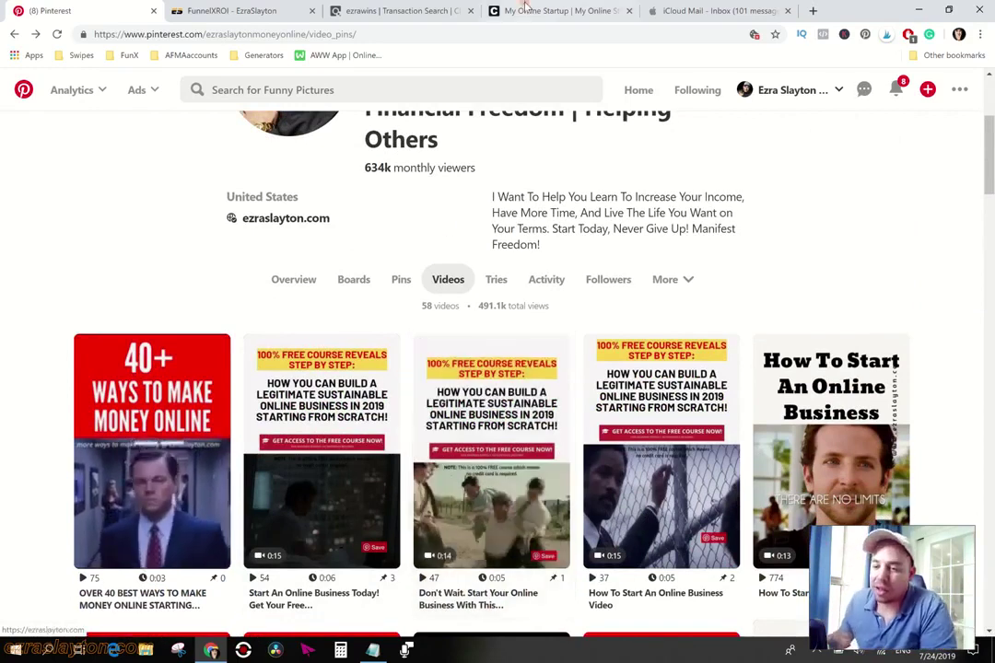
- View the free online business course pin and its linked ezraslayton.com free-course landing page
click(151, 452)
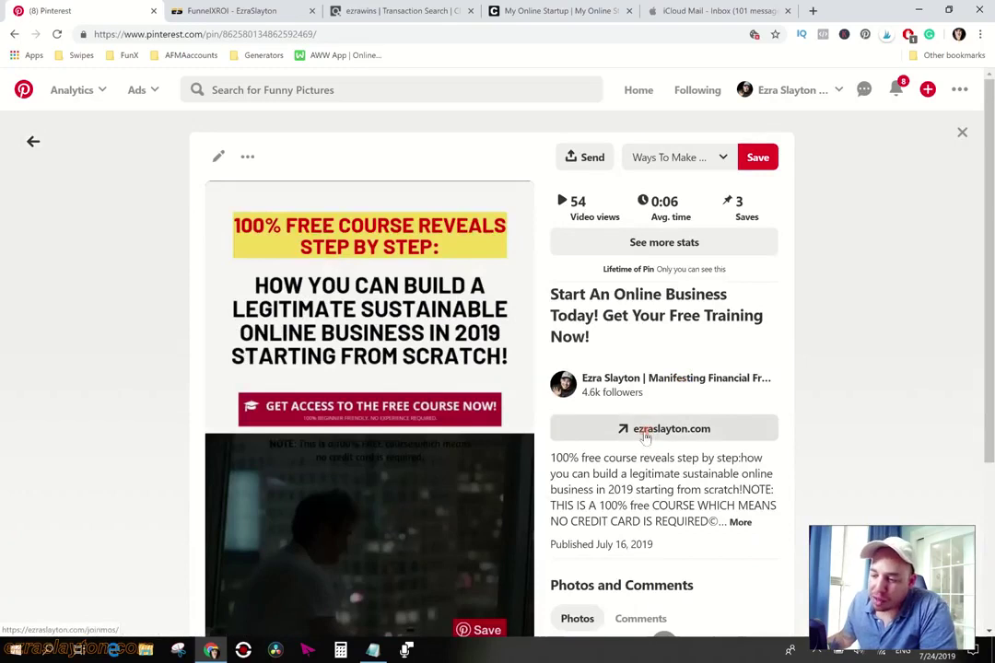
click(663, 428)
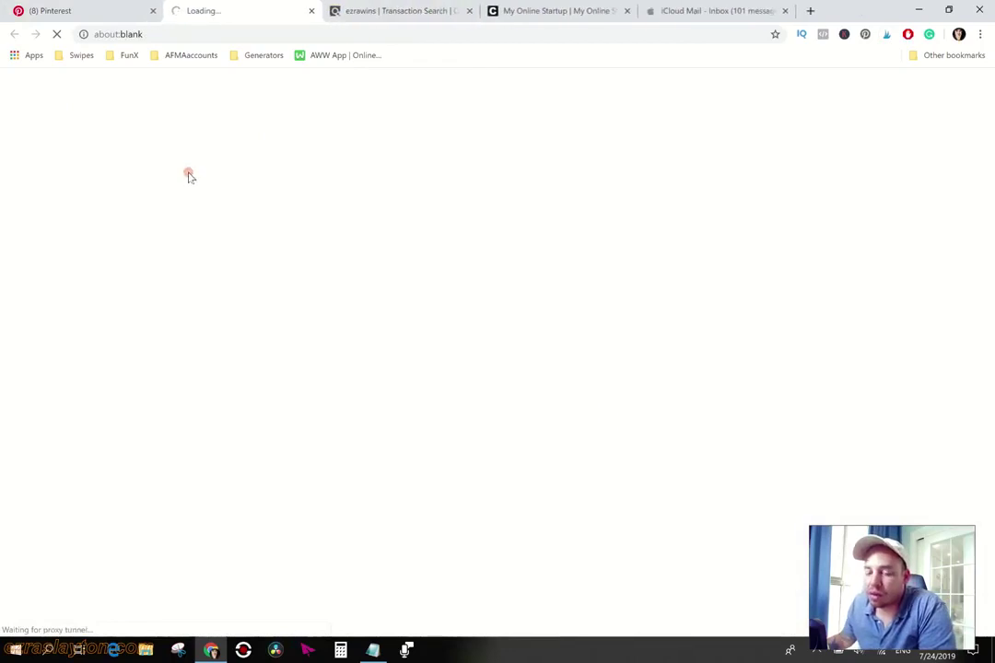
mouse_move(88, 11)
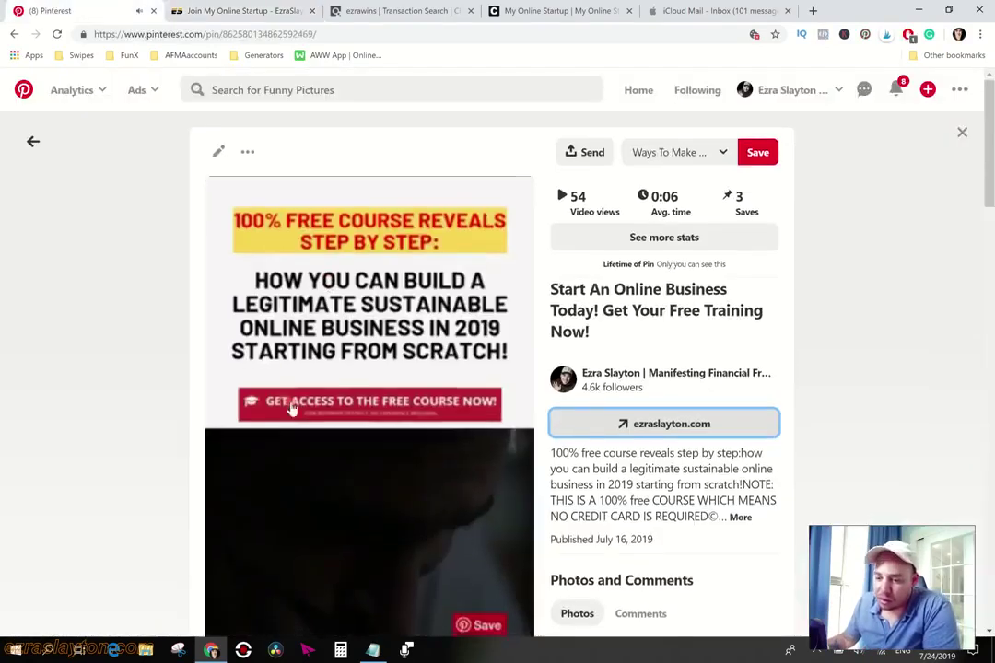
click(664, 422)
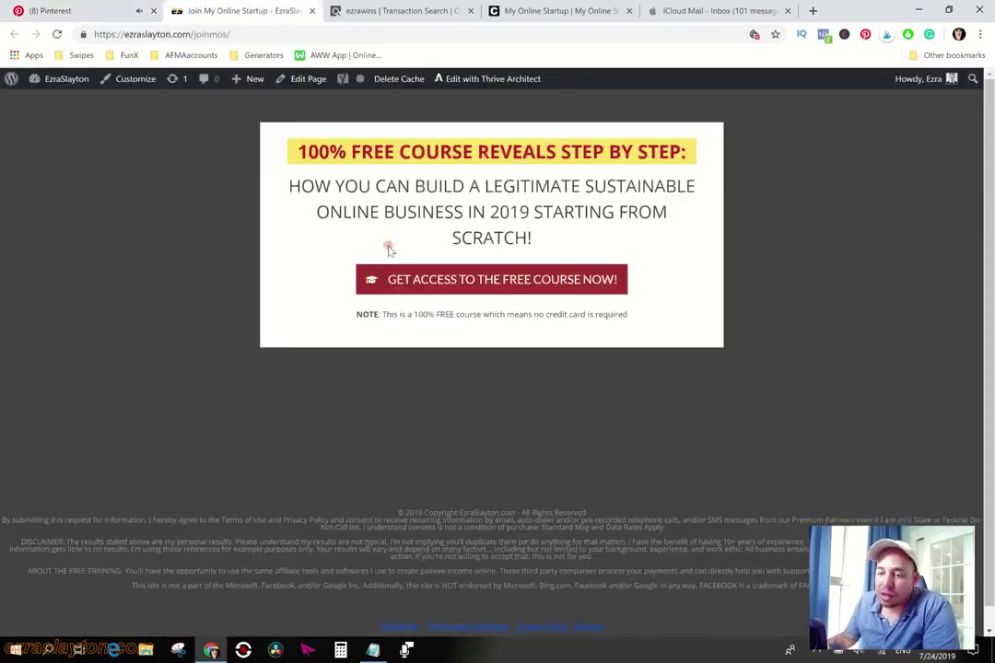
mouse_move(229, 267)
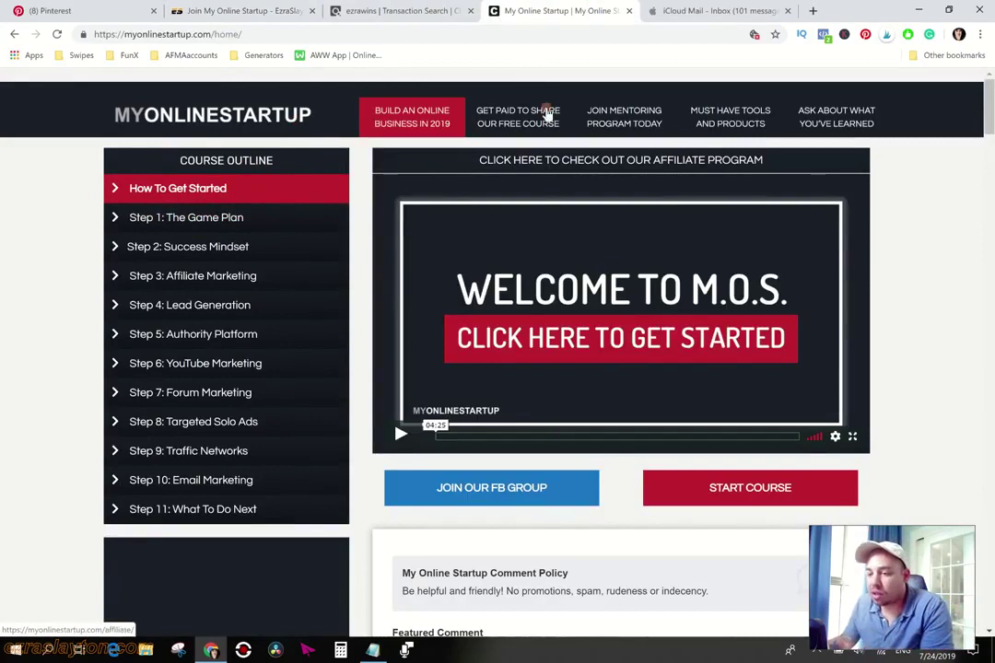
mouse_move(623, 117)
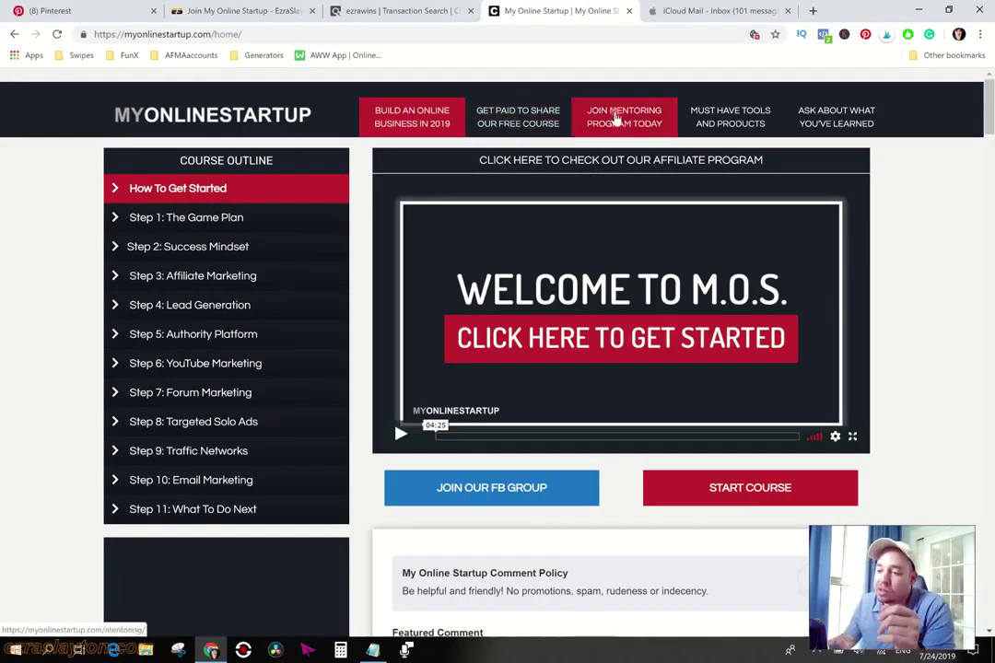
- Bring up the mentoring program in a new tab and the Affiliate Program page with 272 referred users
click(623, 116)
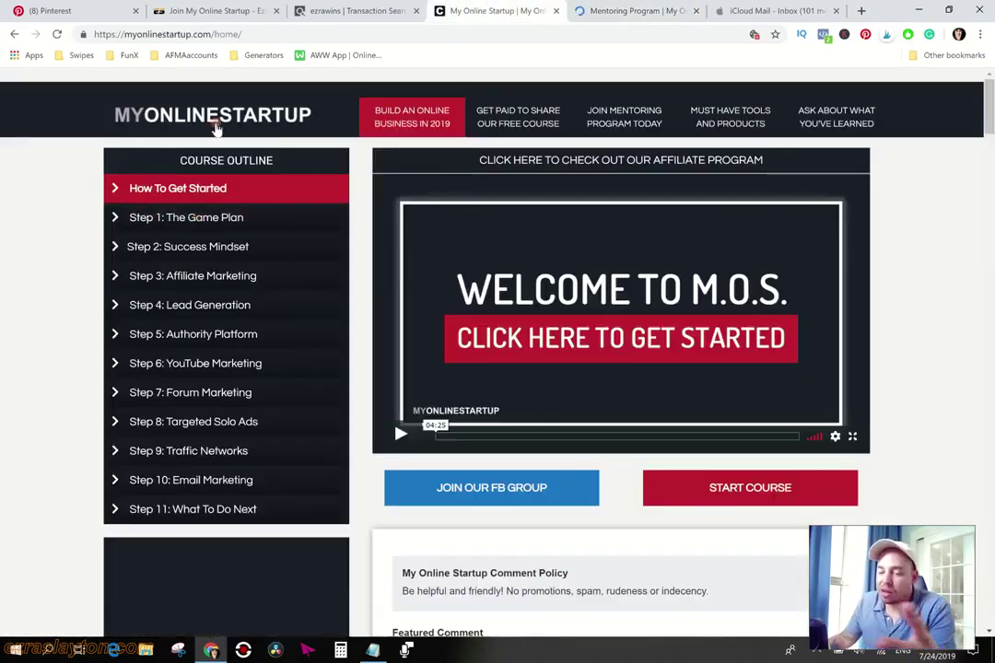
mouse_move(221, 120)
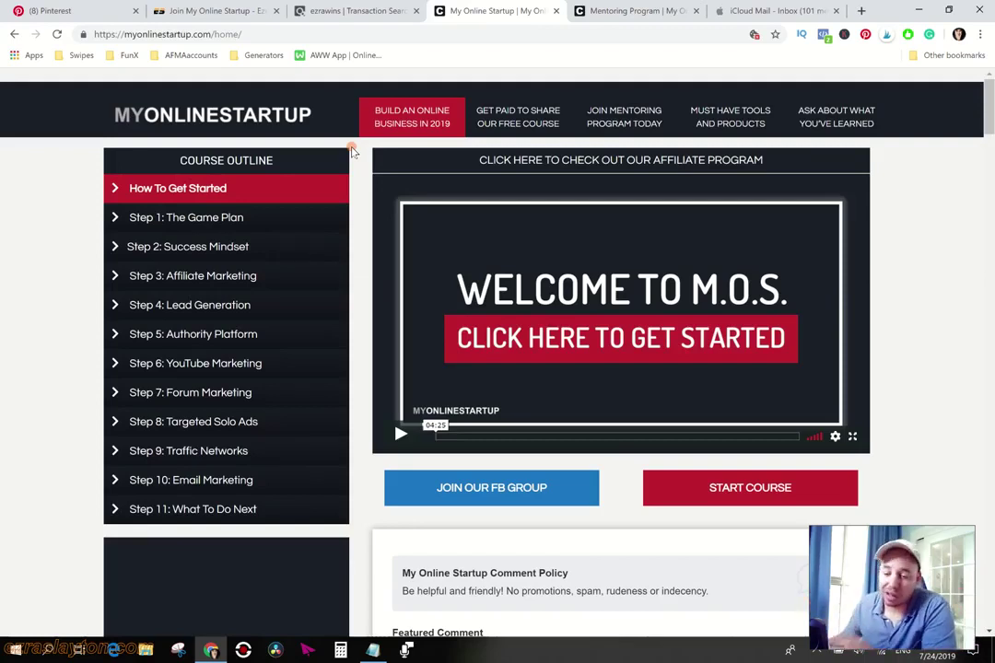
mouse_move(518, 118)
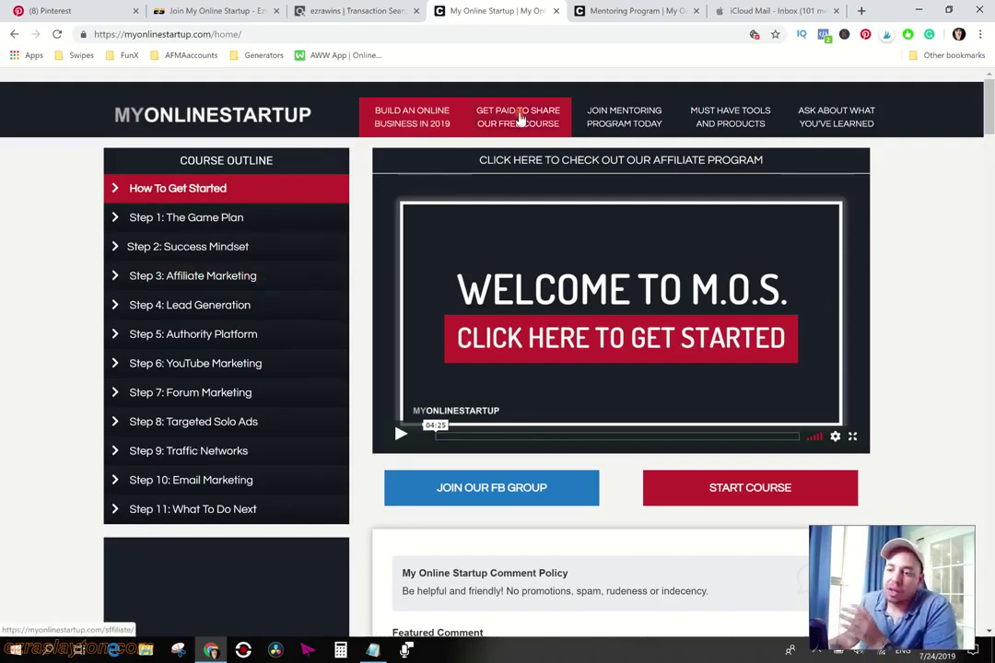
click(517, 118)
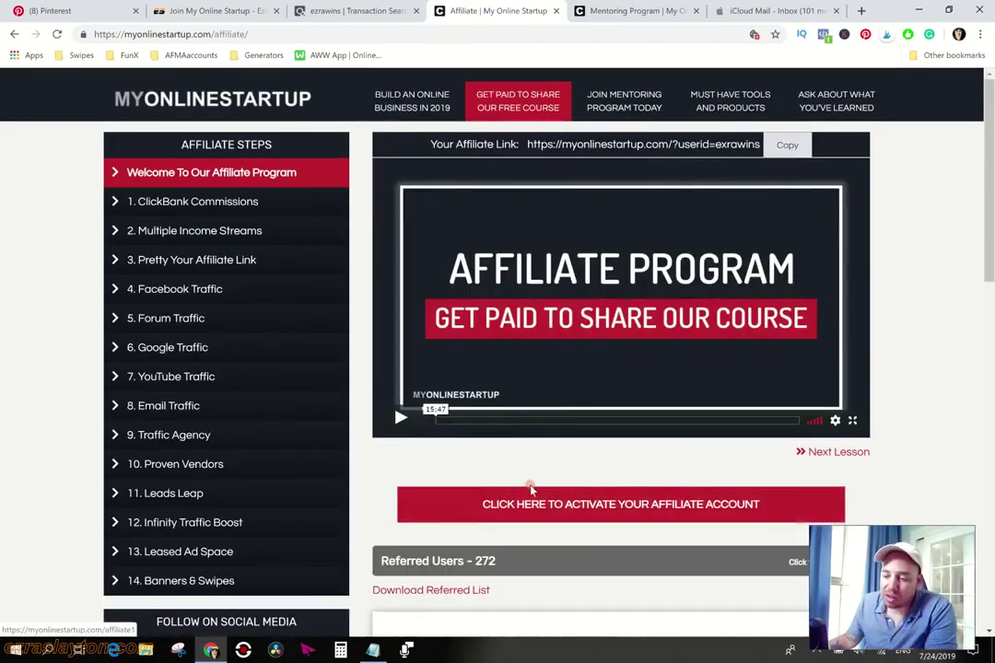
- Scroll through the affiliate program's 50% commission details
scroll(down, 3)
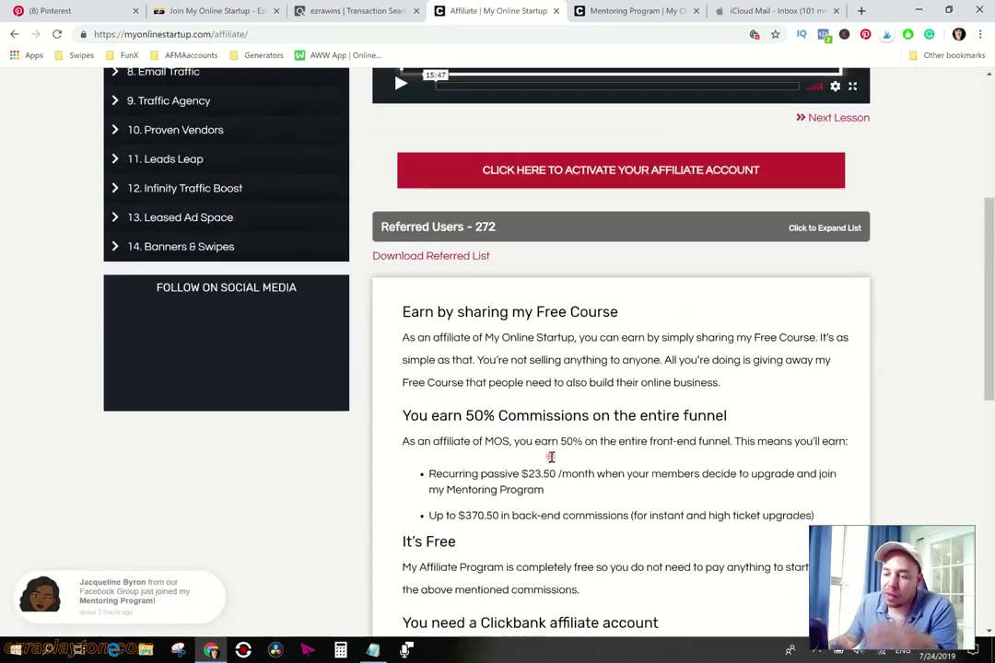
scroll(down, 3)
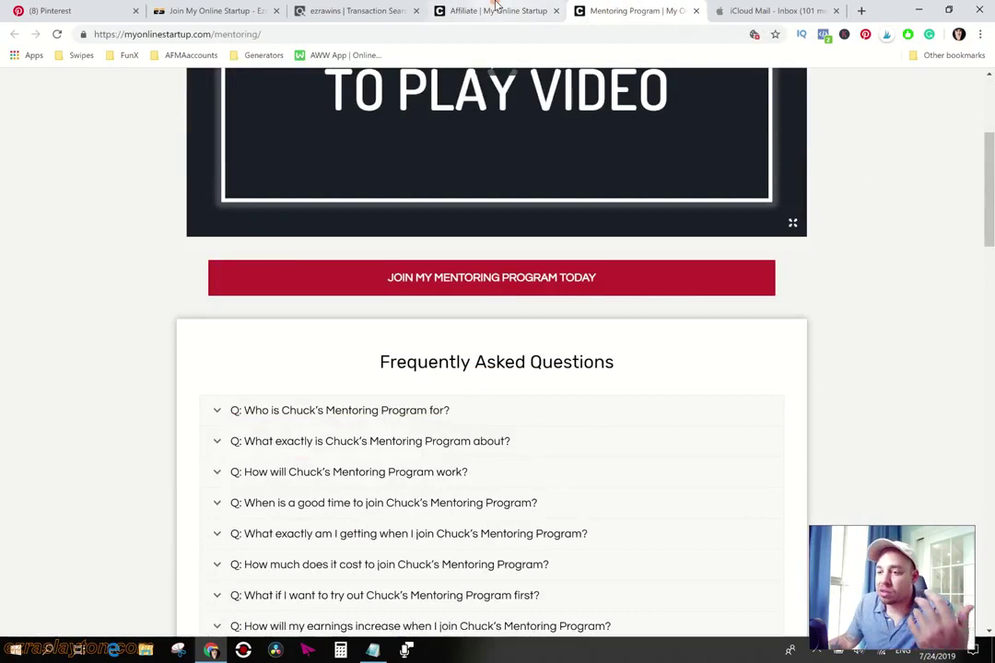
- View the mentoring program FAQ, recheck the Pinterest free-course pin, and return to the FAQ
click(497, 11)
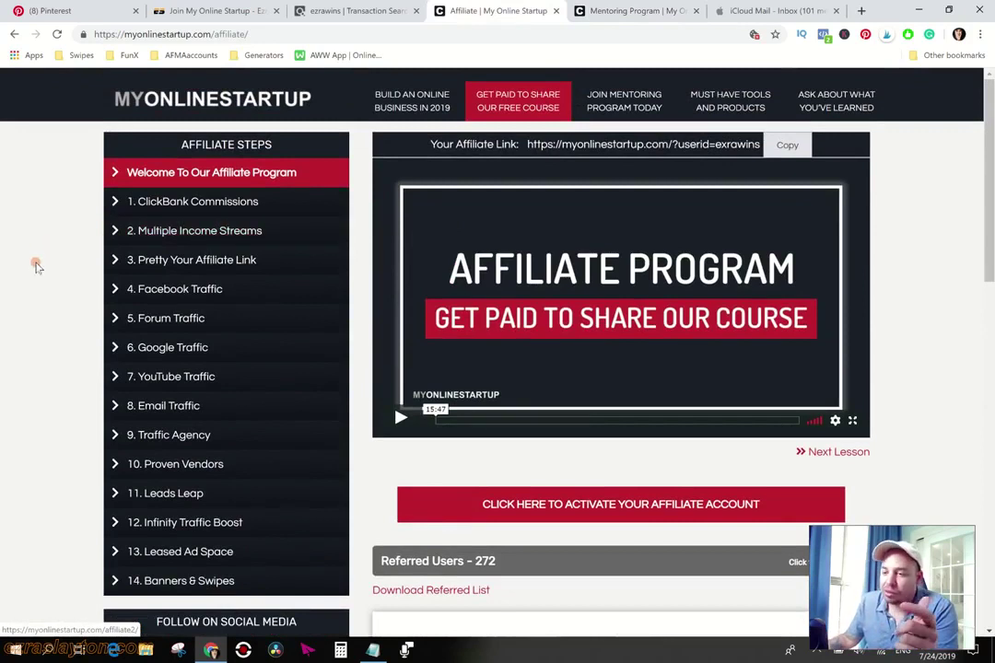
mouse_move(40, 243)
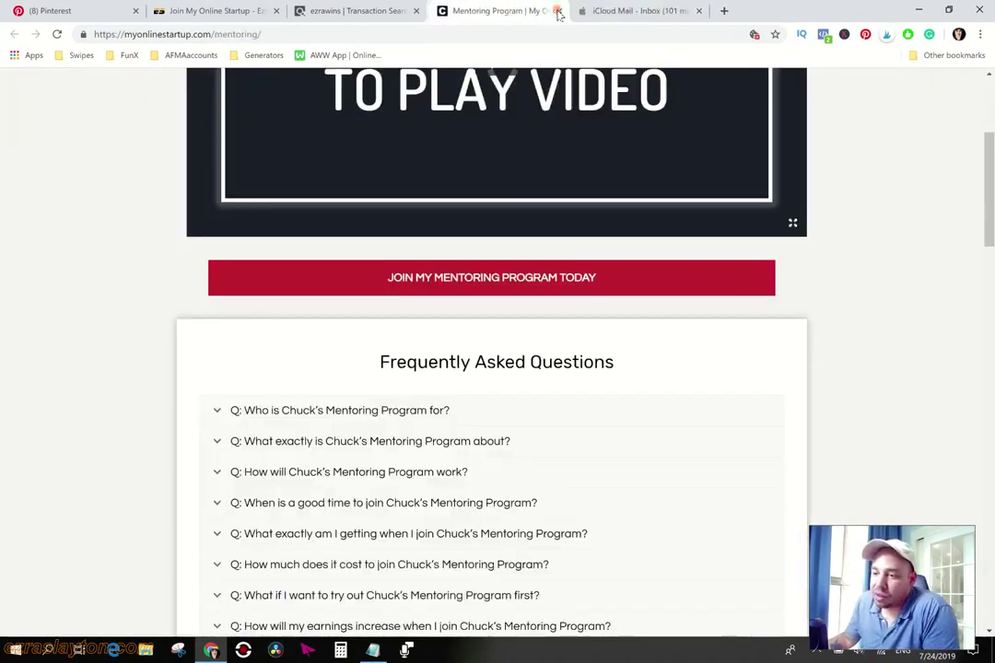
click(65, 11)
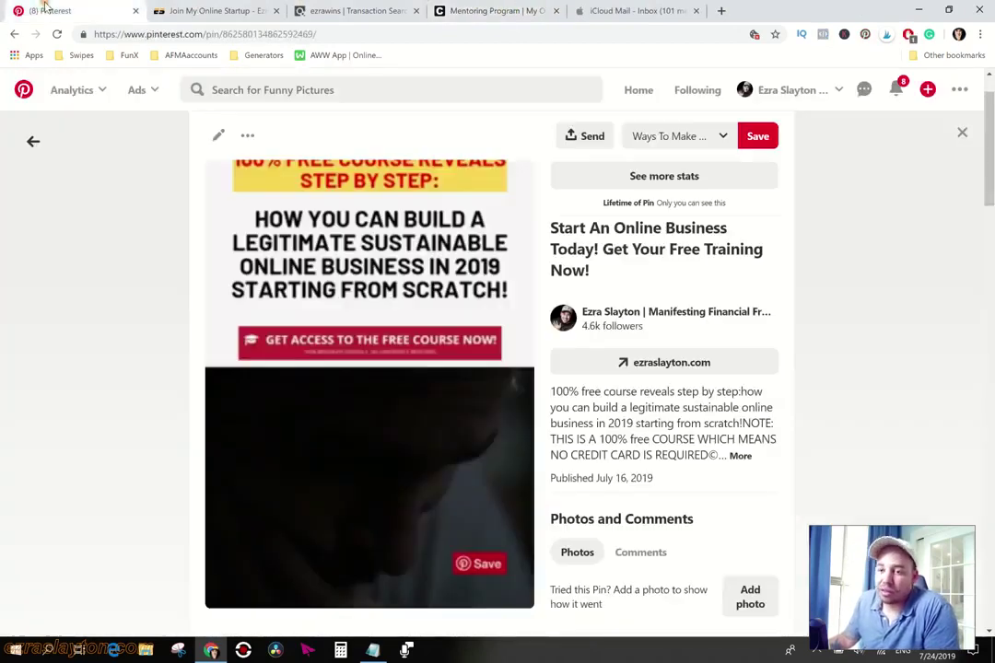
click(358, 11)
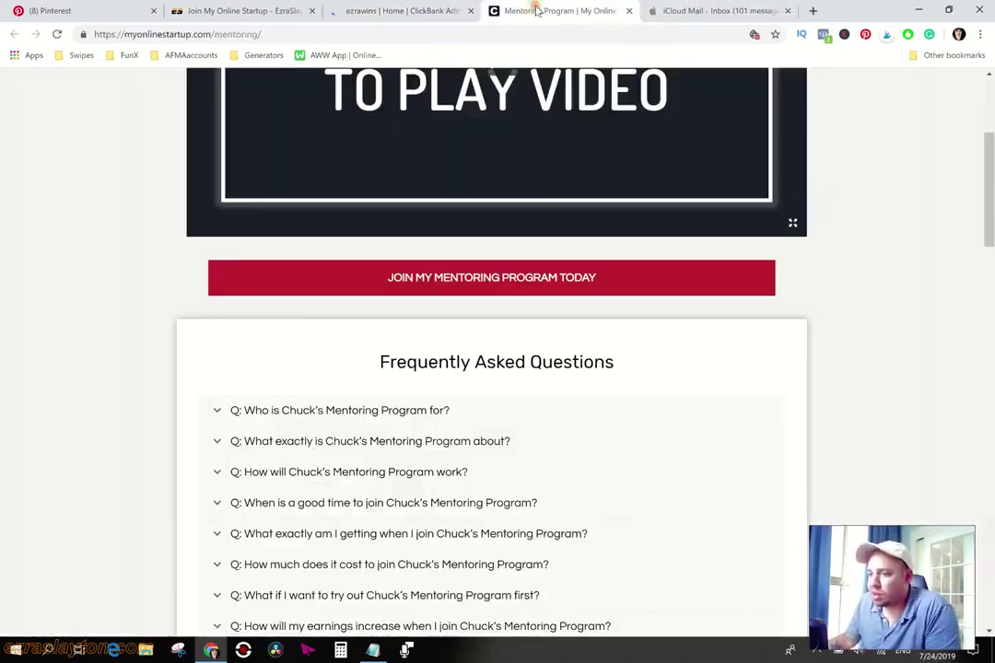
- Review AWeber stats of 61 subscribers today and 1,571 total, then move to the Stripe dashboard
click(401, 11)
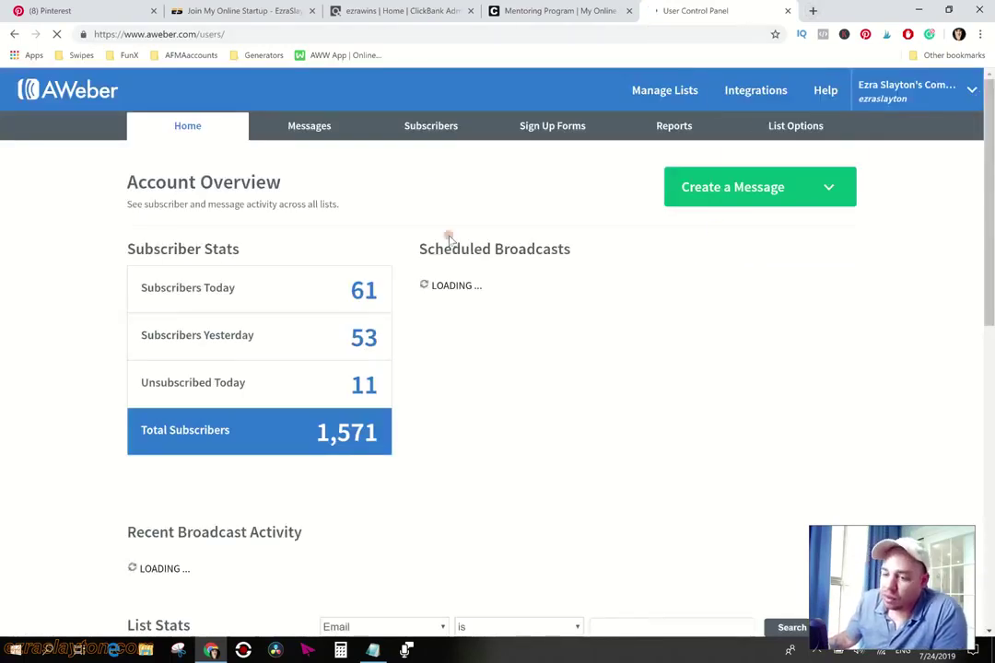
mouse_move(262, 337)
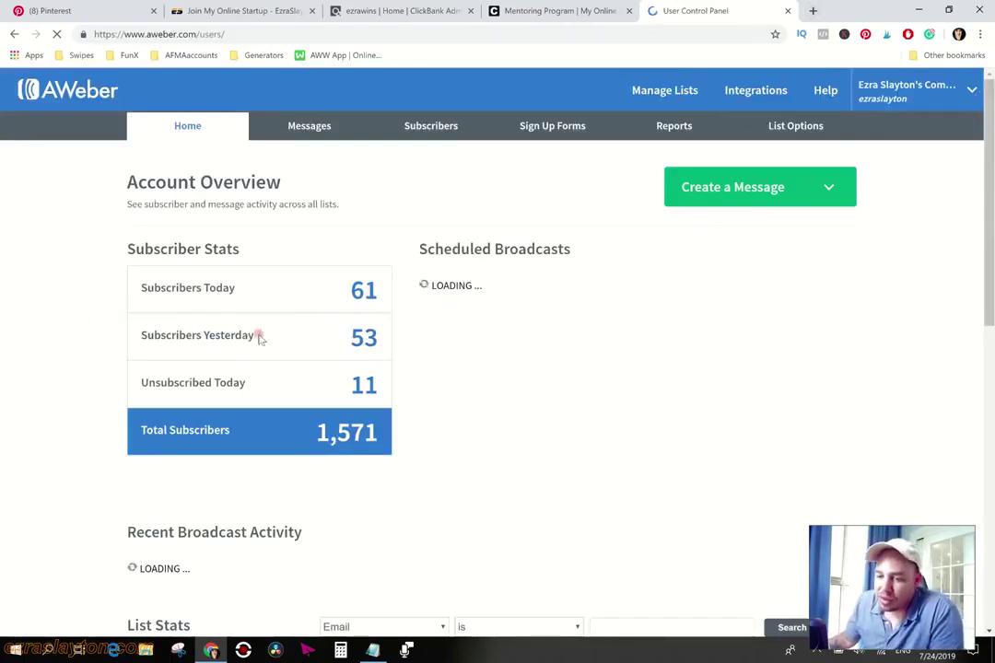
scroll(down, 3)
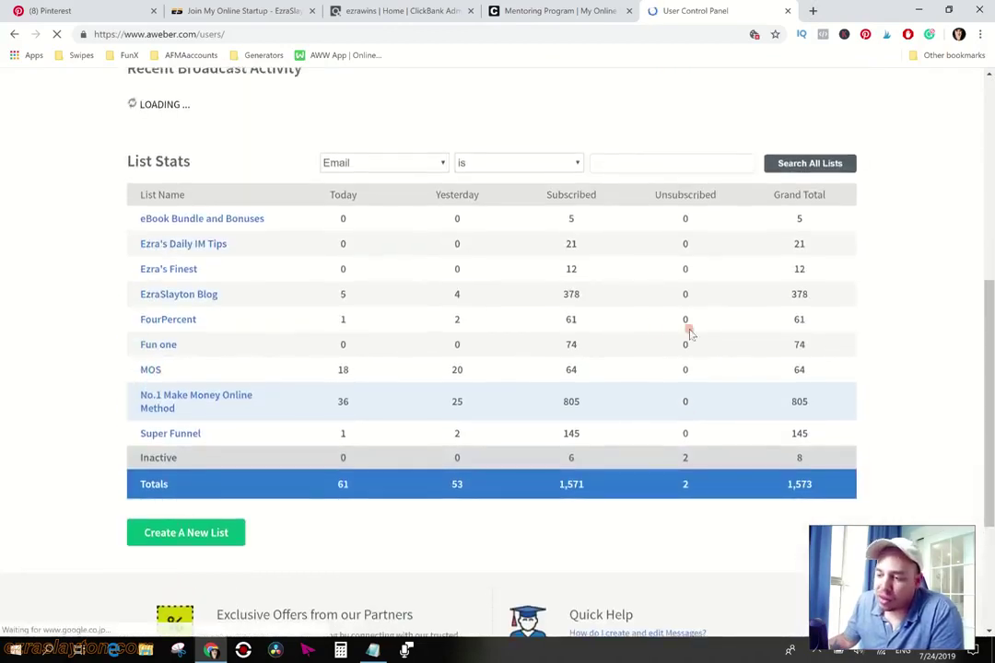
scroll(up, 3)
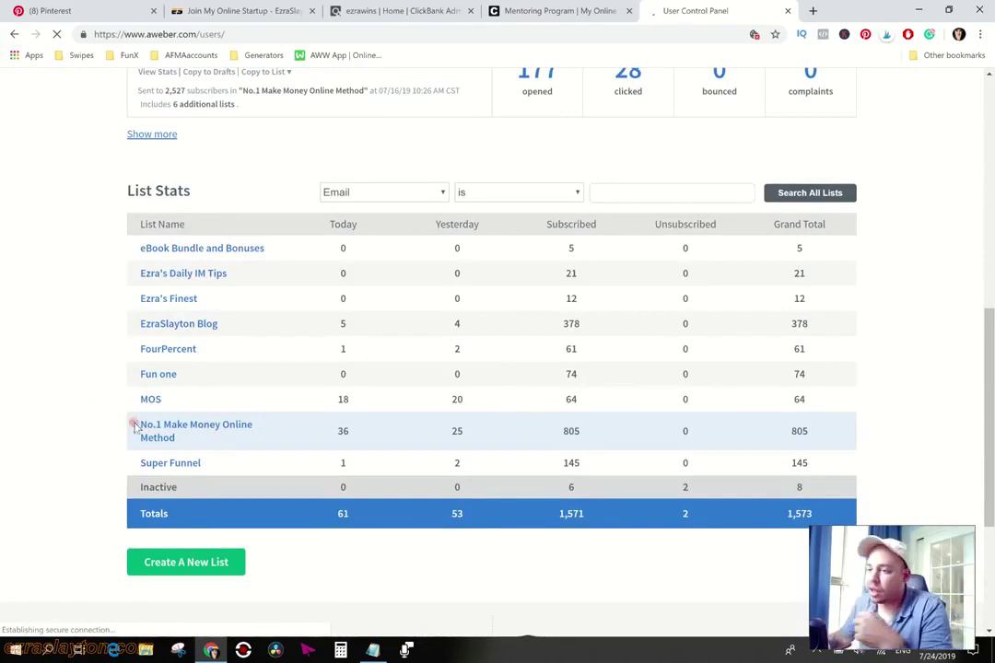
click(860, 11)
text(https://dashboard.stripe.com/dashboard)
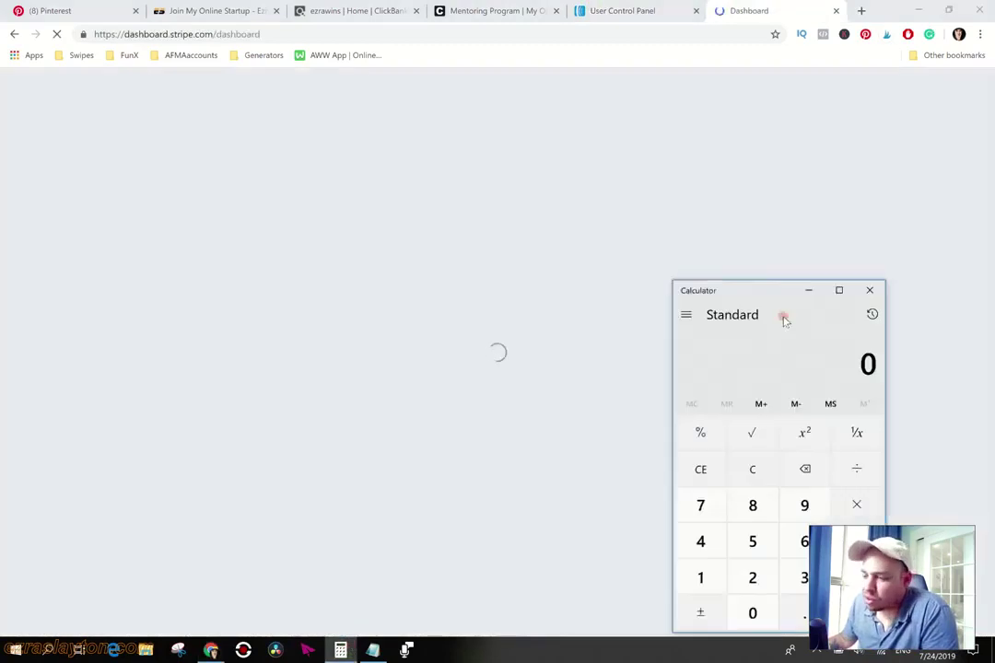
mouse_move(796, 224)
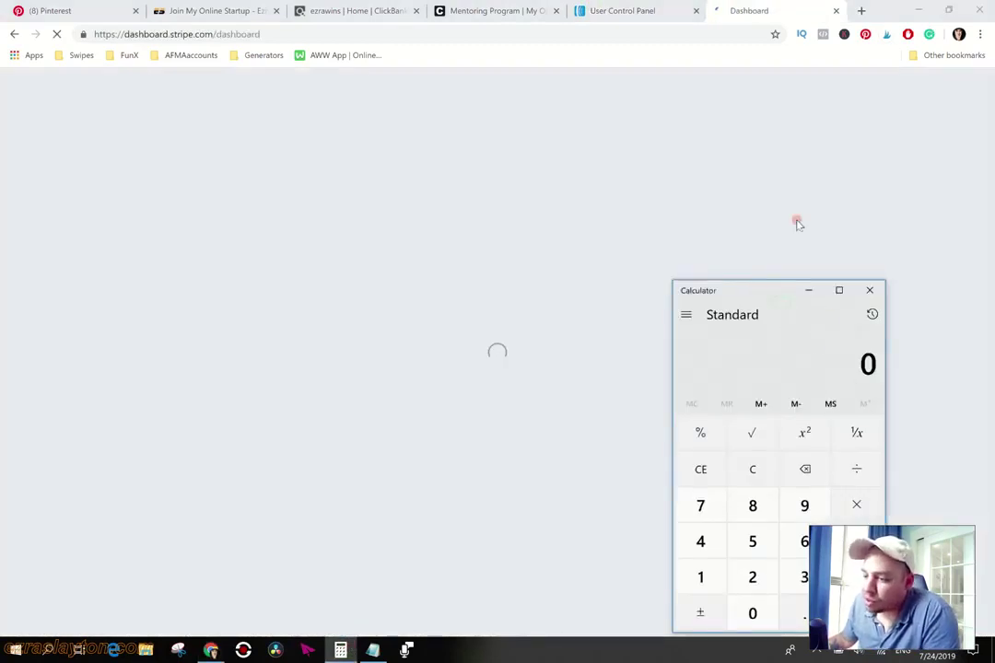
- Tally 128 in the Calculator and close it, leaving the Stripe dashboard loading
drag(737, 291, 755, 206)
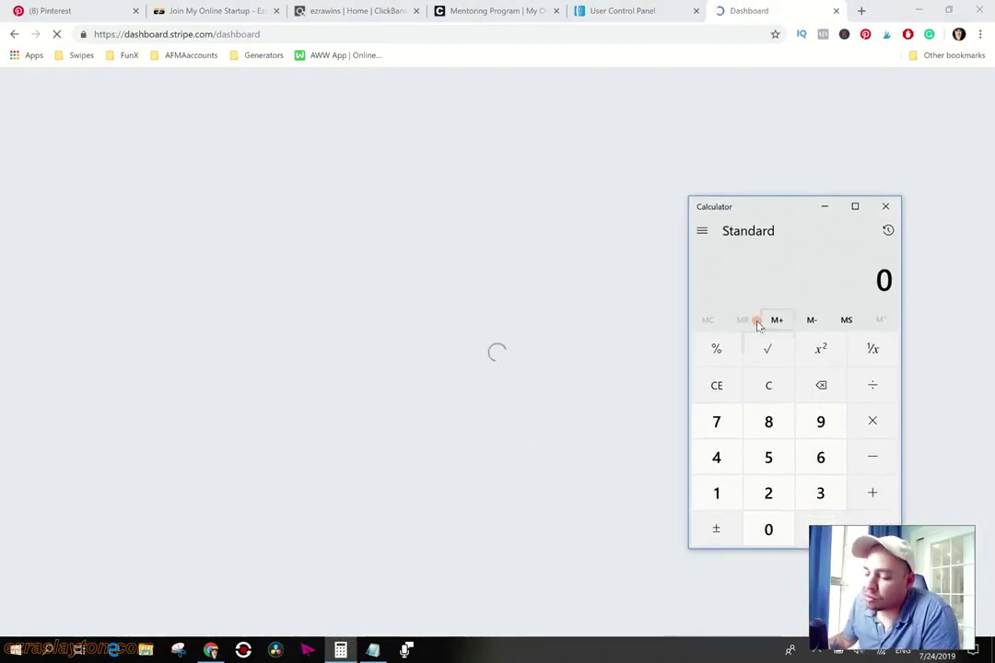
click(872, 420)
text(128)
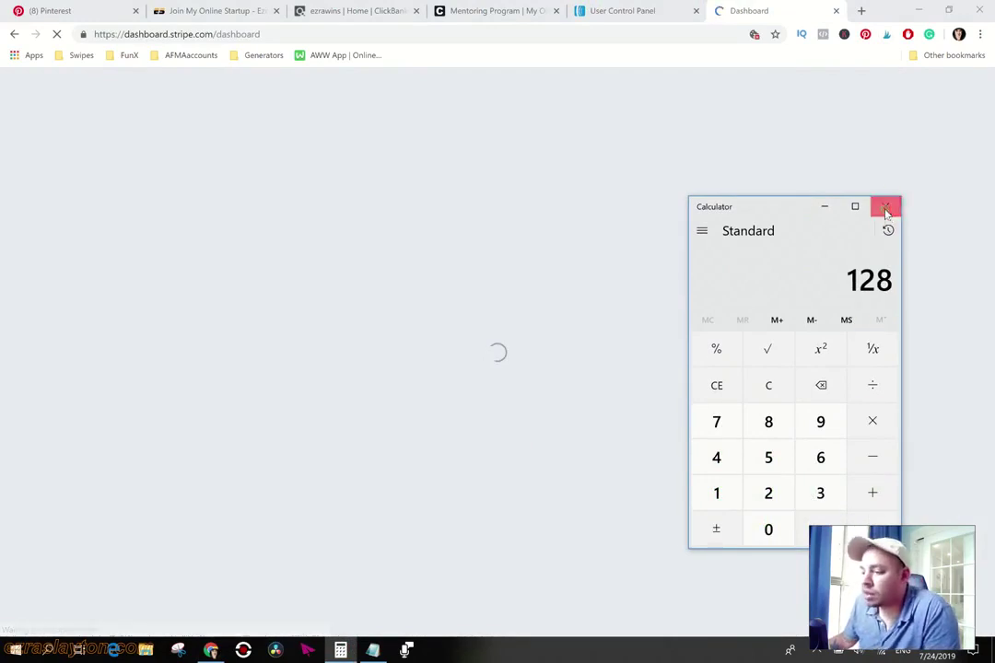
click(885, 207)
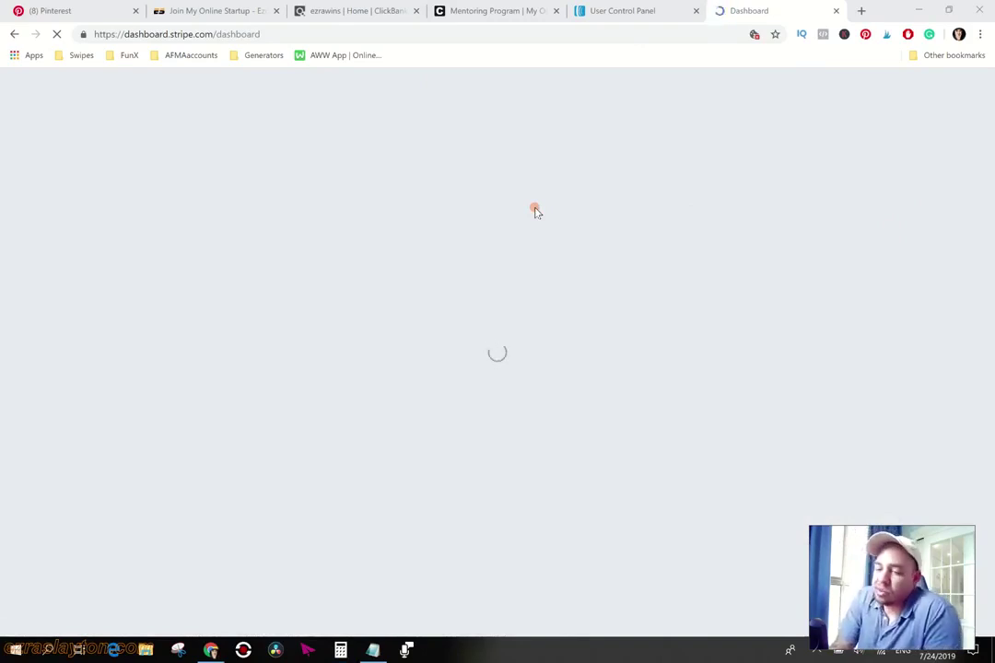
- Return to AWeber's account overview showing 61 subscribers today and 1,571 total
click(496, 12)
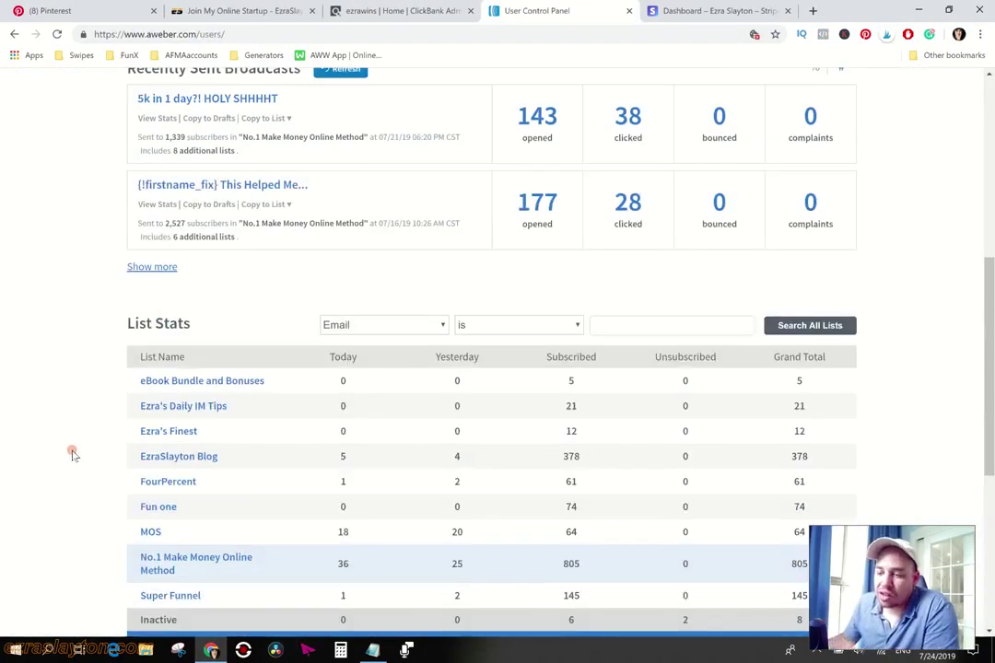
scroll(up, 3)
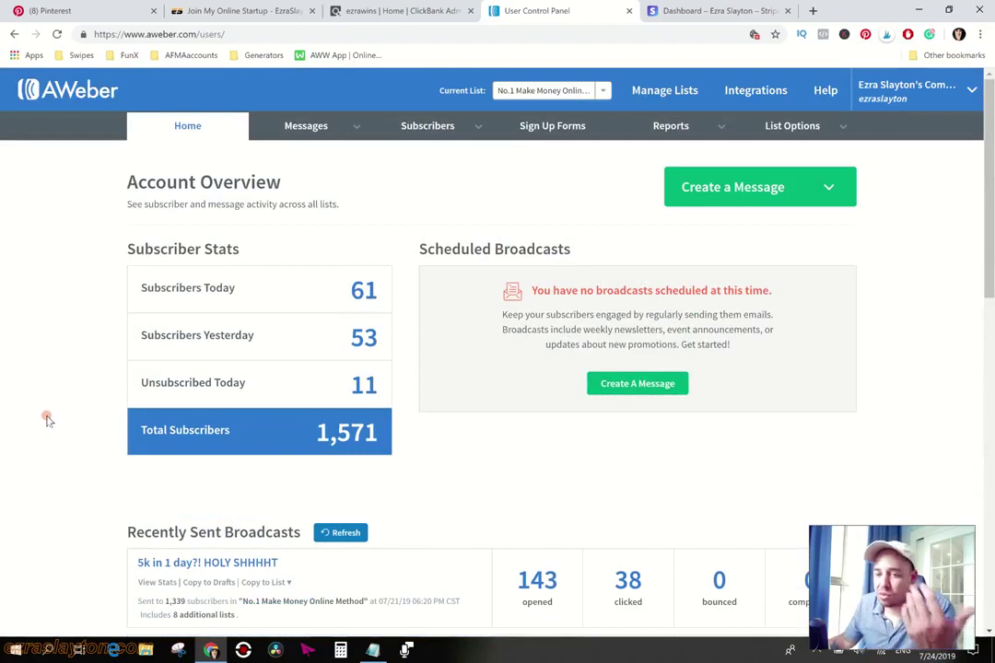
click(77, 11)
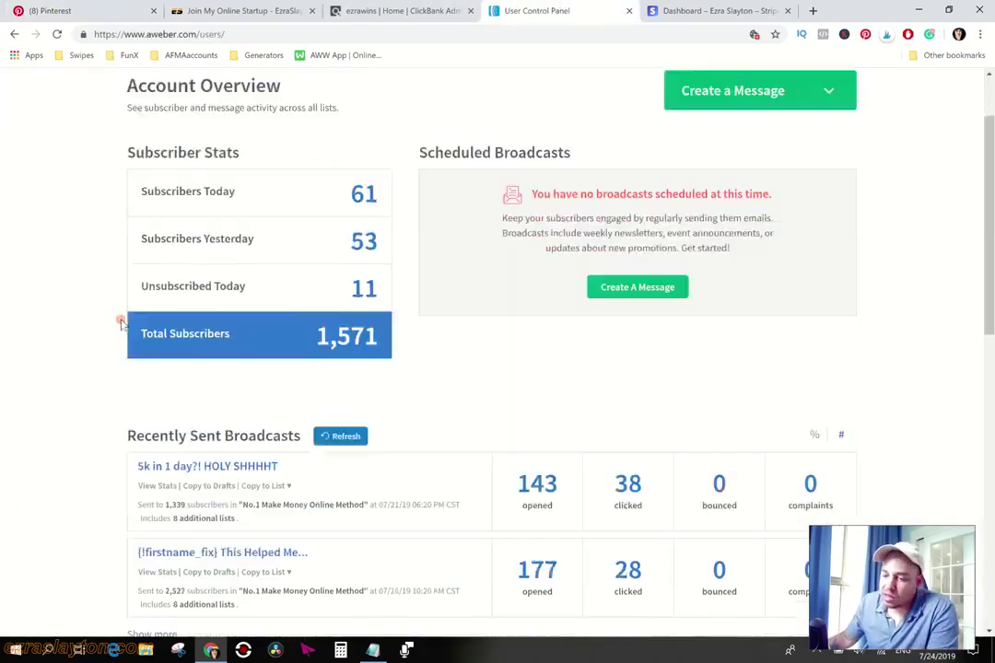
scroll(up, 3)
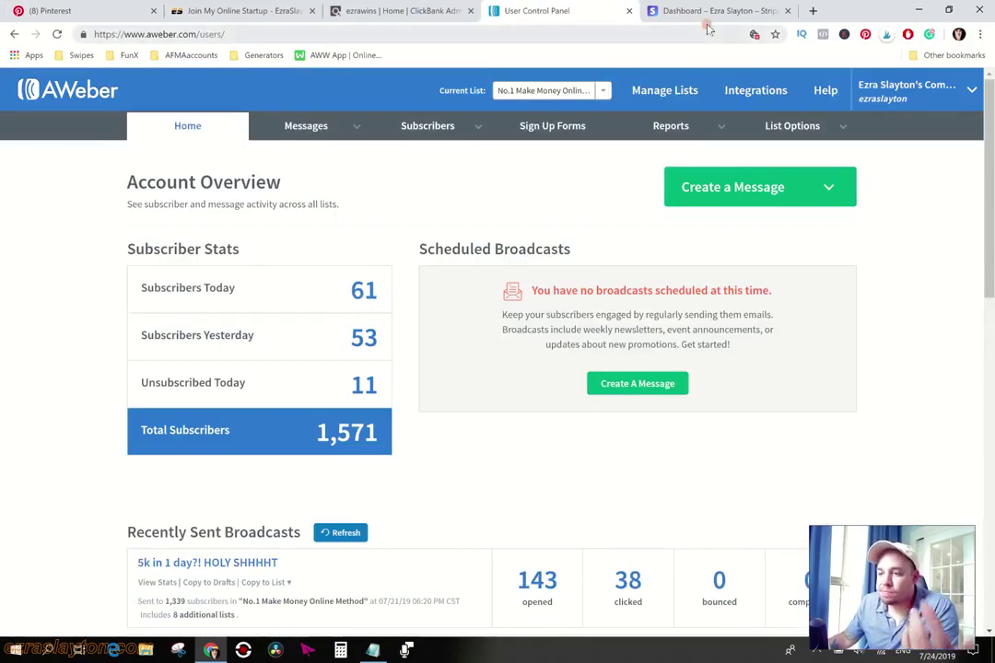
- Show Stripe month-to-date analytics ($50.00 gross, down 60% vs June), then return to AWeber stats
click(719, 11)
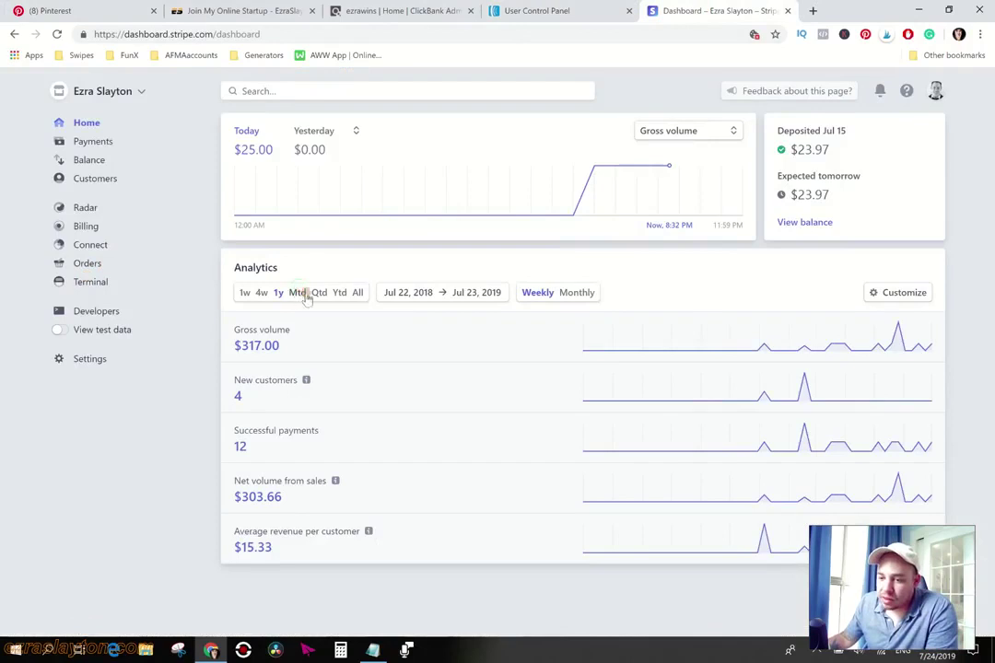
click(294, 291)
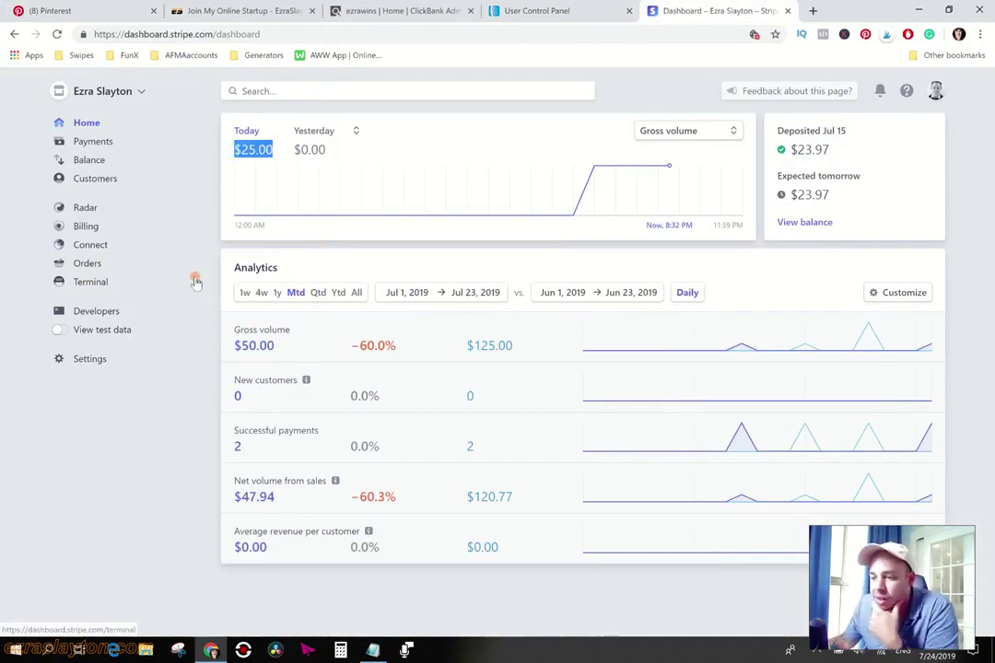
mouse_move(210, 251)
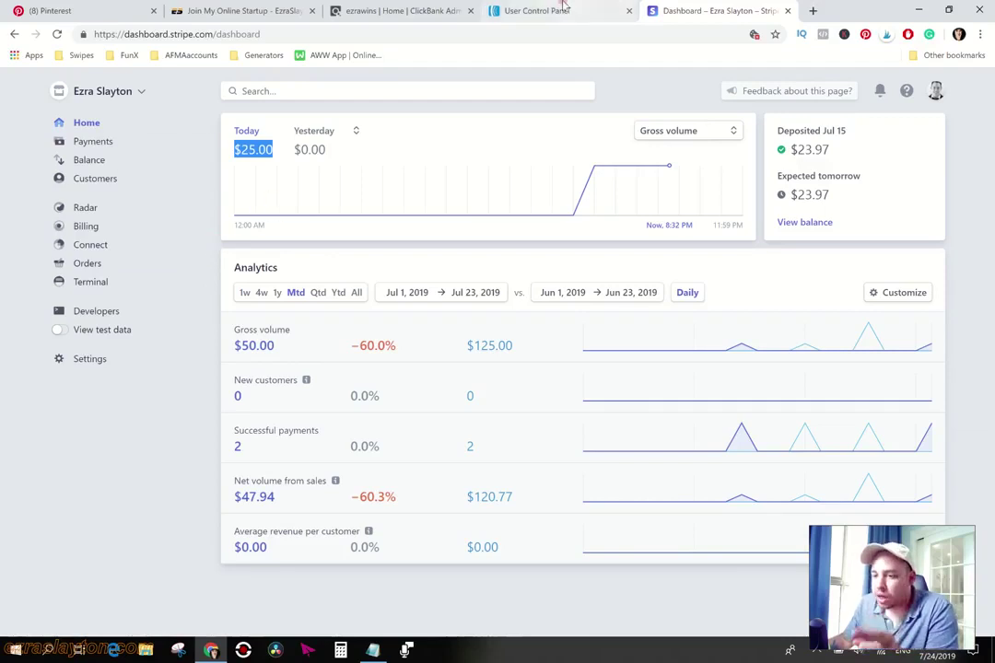
click(560, 12)
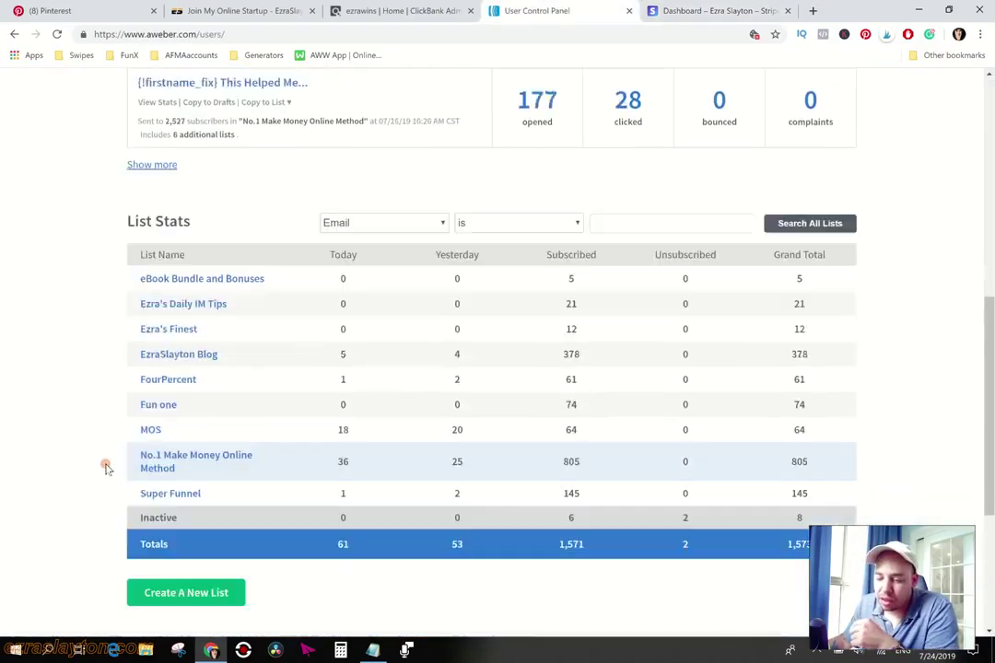
scroll(down, 3)
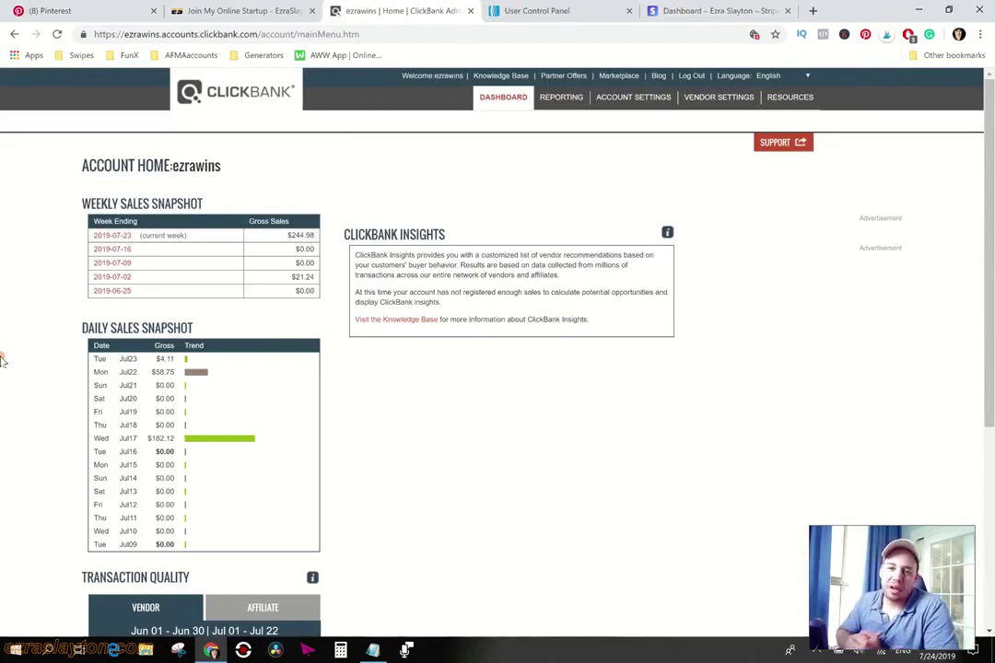
mouse_move(33, 382)
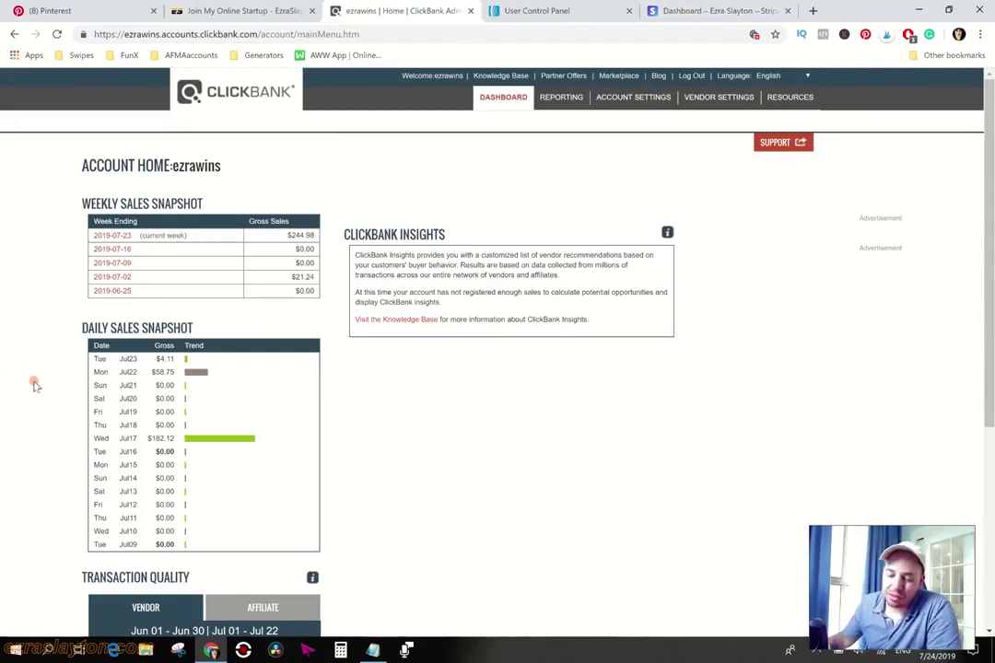